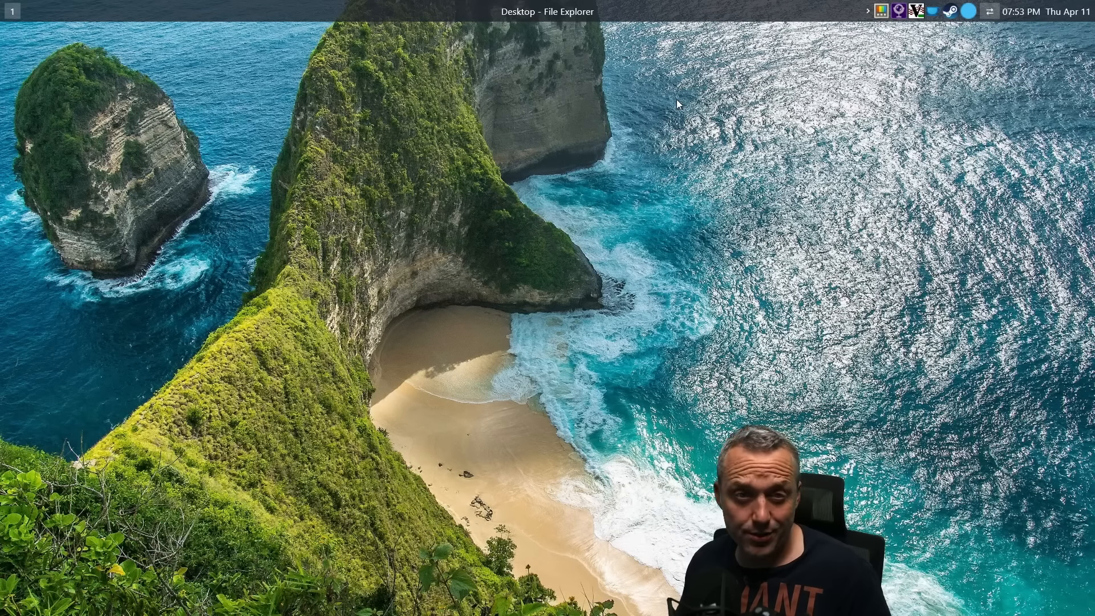
Launch two PowerShell terminals with Alt+Enter, tiled side by side across the workspace
click(22, 598)
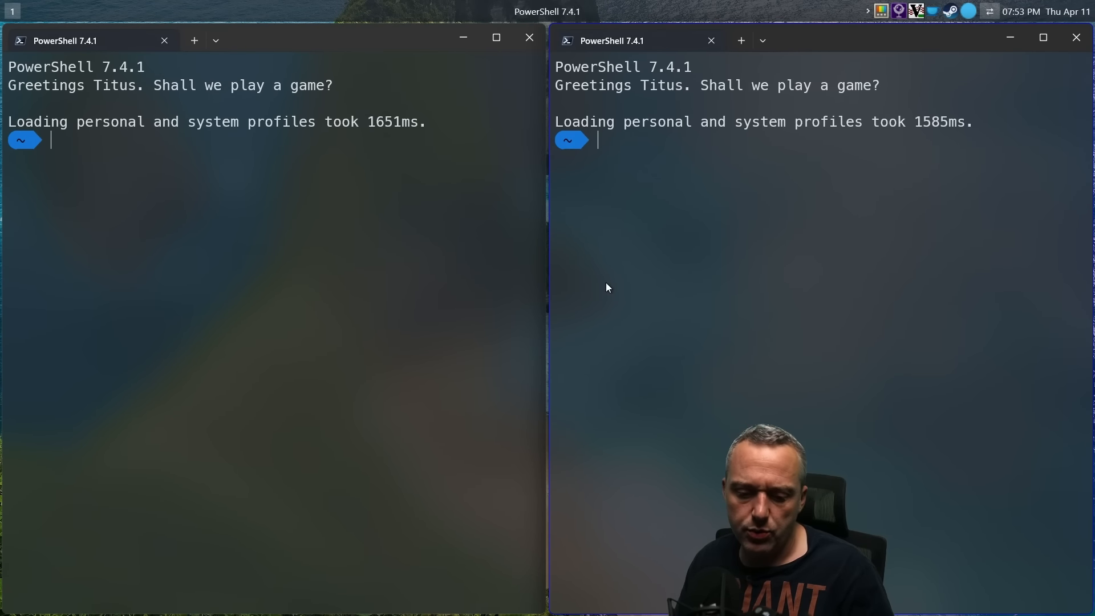
mouse_move(864, 196)
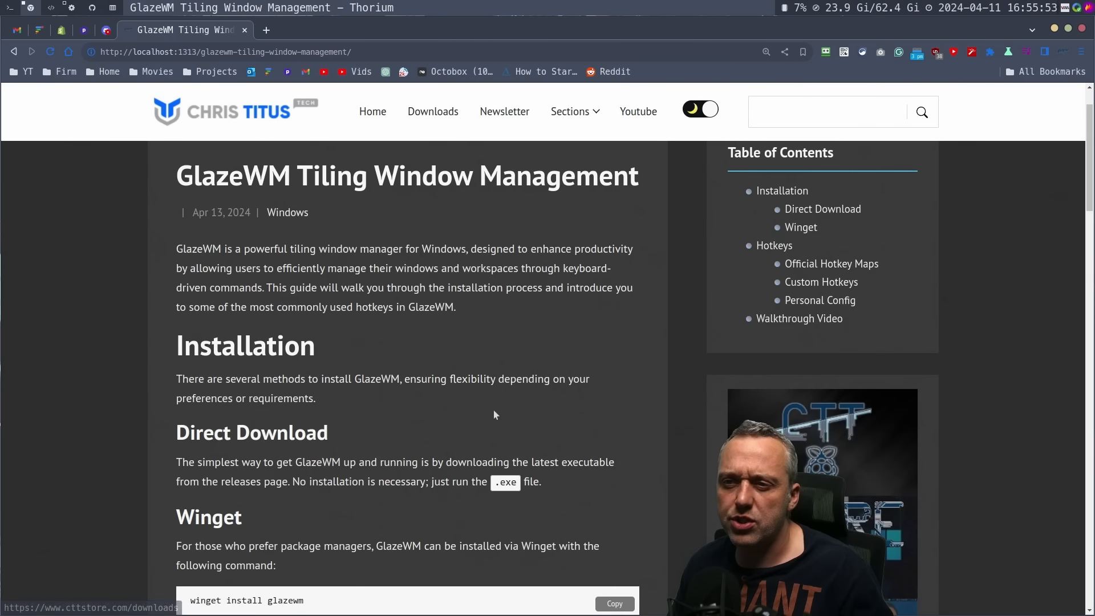
mouse_move(416, 353)
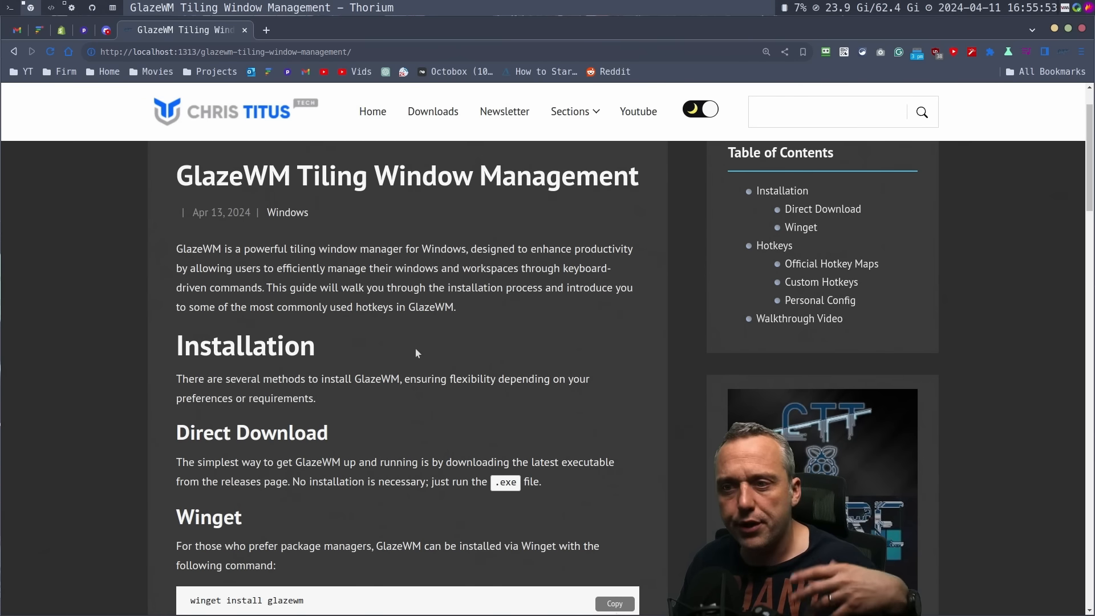
Scroll the GlazeWM guide past the Direct Download and Winget sections to the Hotkeys list
scroll(down, 3)
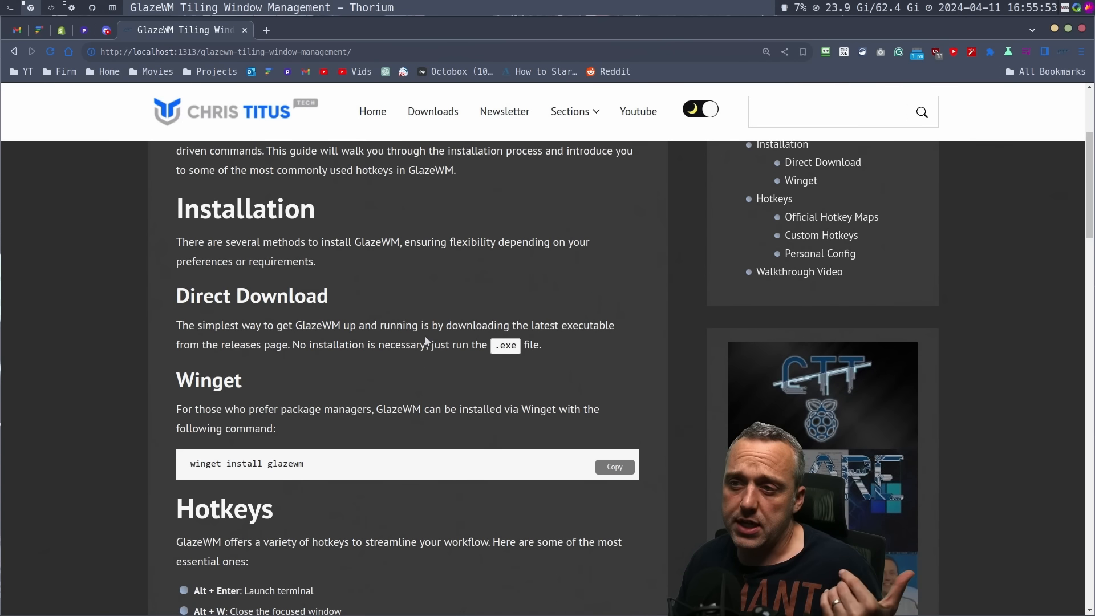
mouse_move(253, 344)
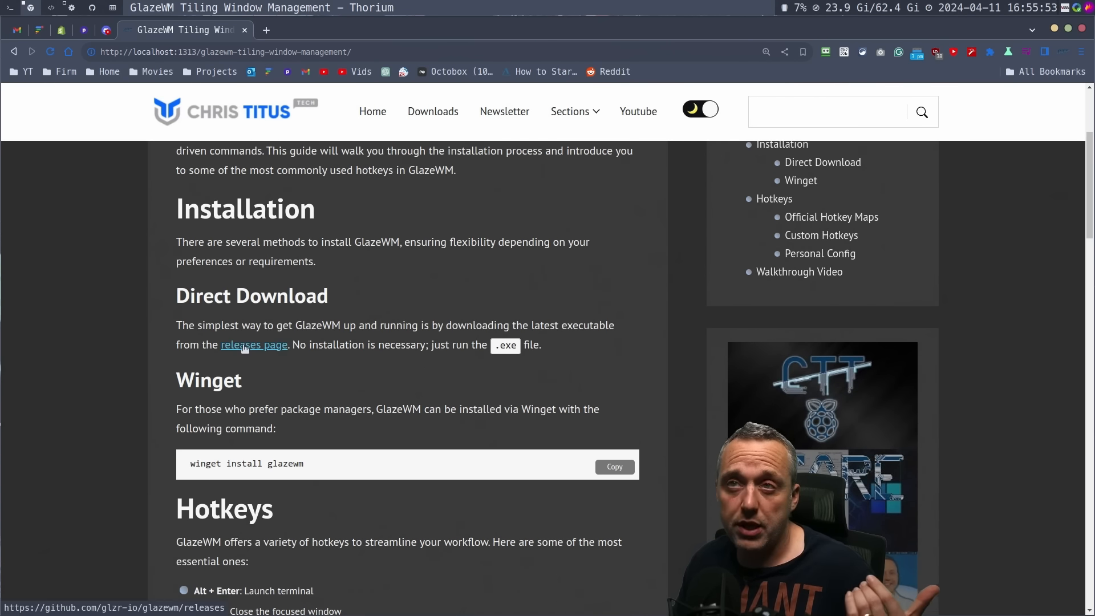
scroll(down, 3)
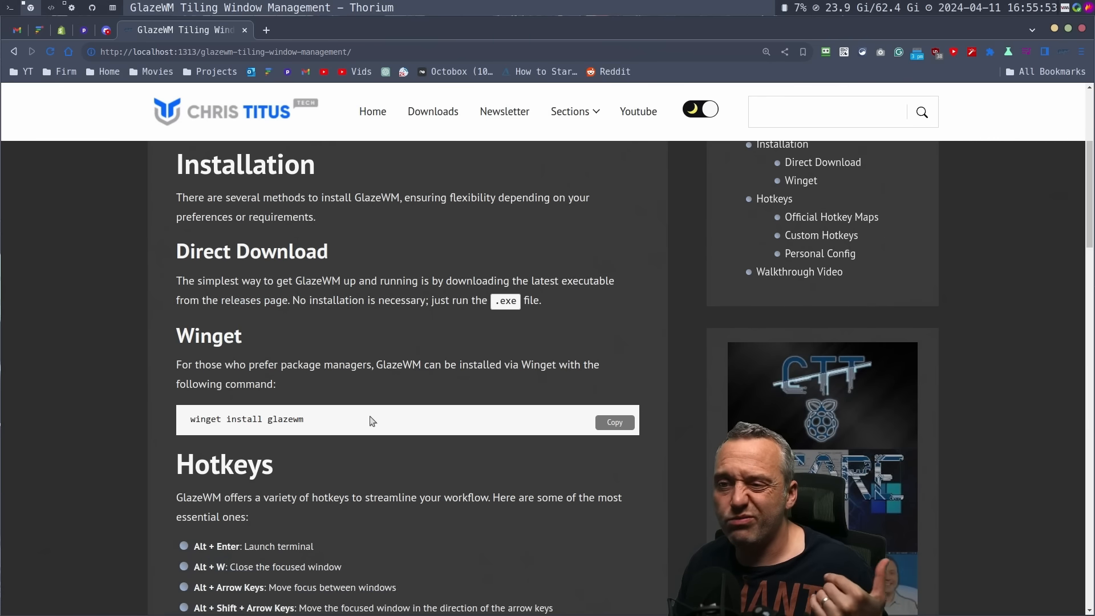
scroll(down, 3)
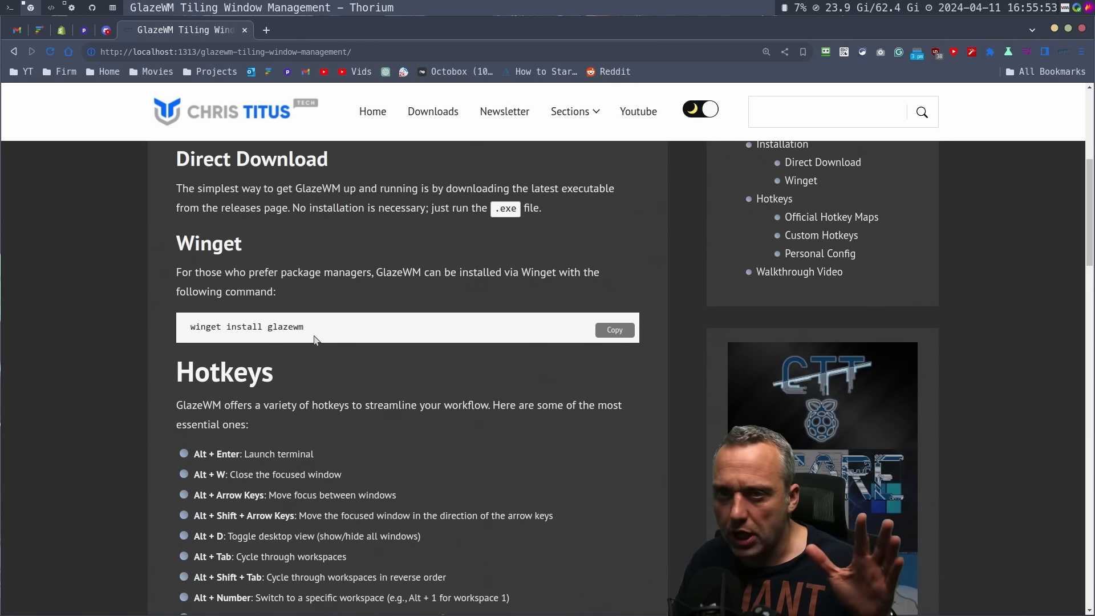
mouse_move(318, 330)
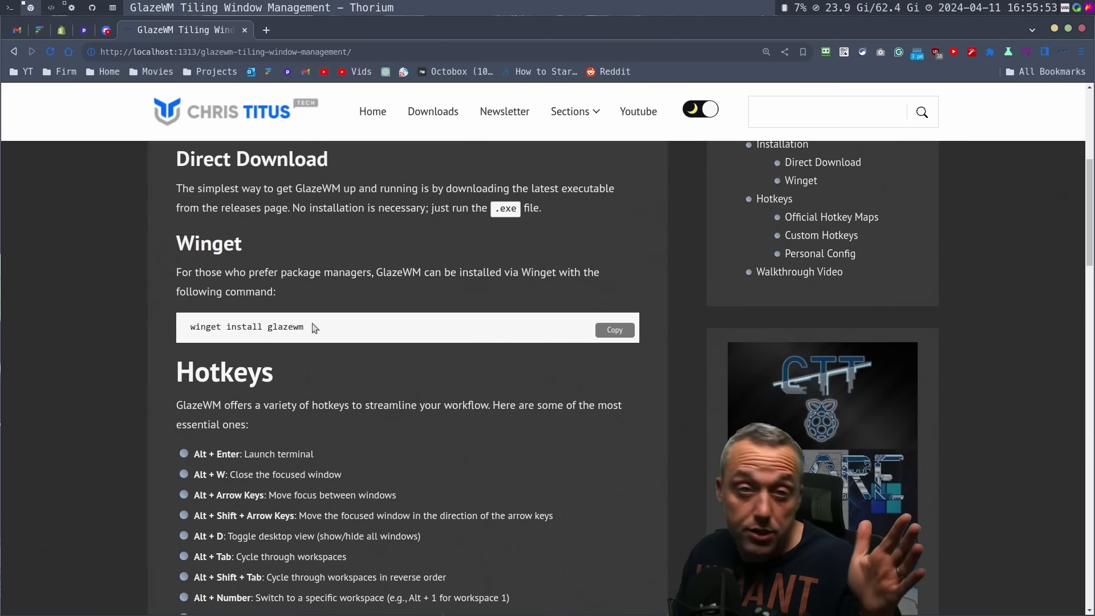
scroll(down, 3)
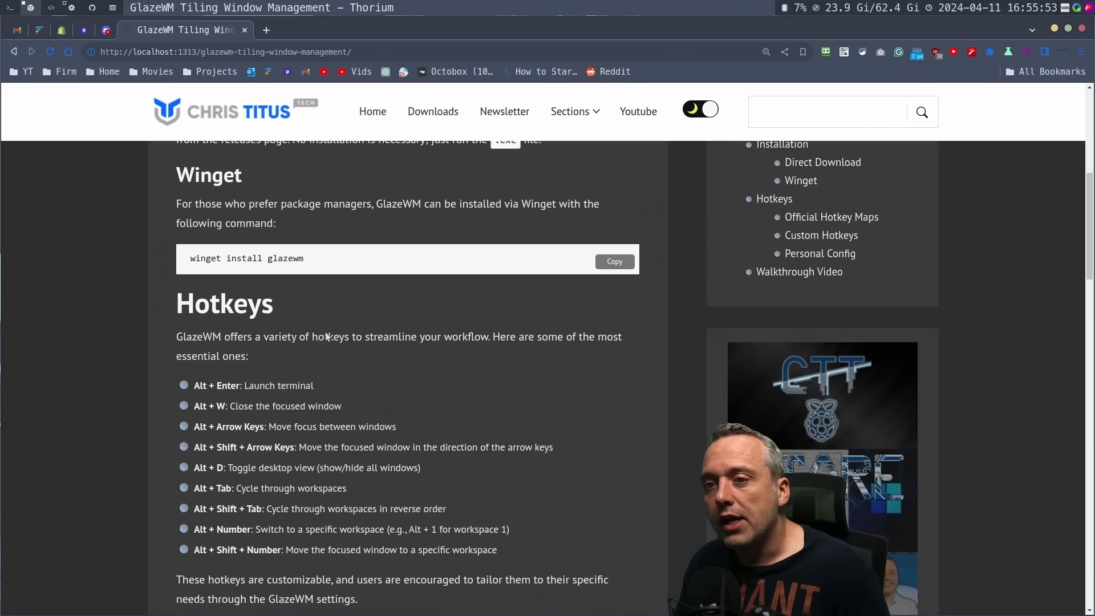
Scroll down to the Official Hotkey Maps showing the Alt and Alt+Shift keyboard diagrams
scroll(down, 3)
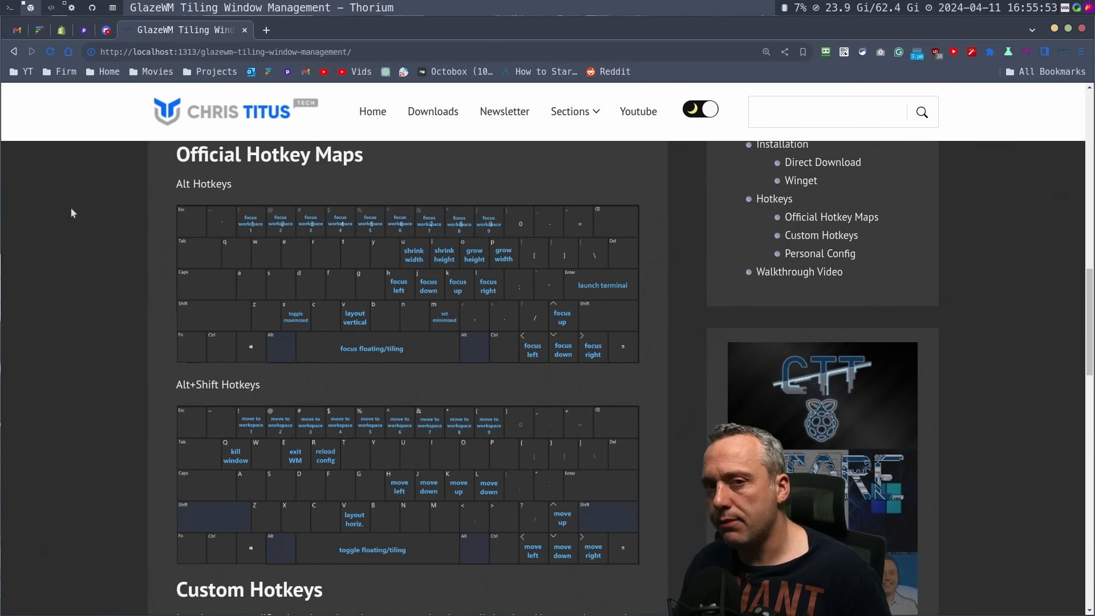
mouse_move(283, 256)
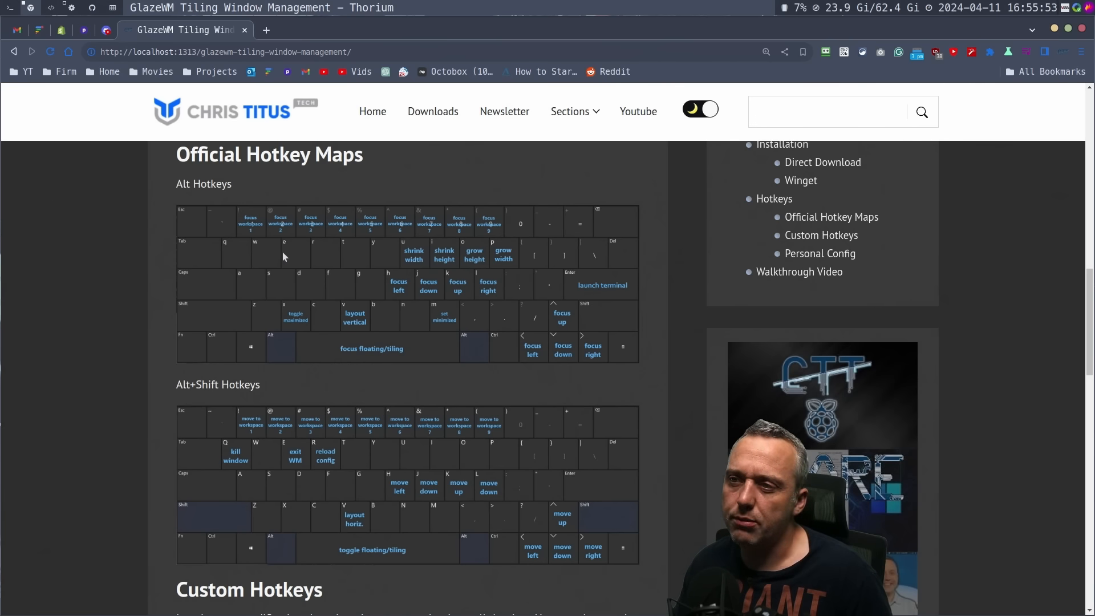
mouse_move(284, 197)
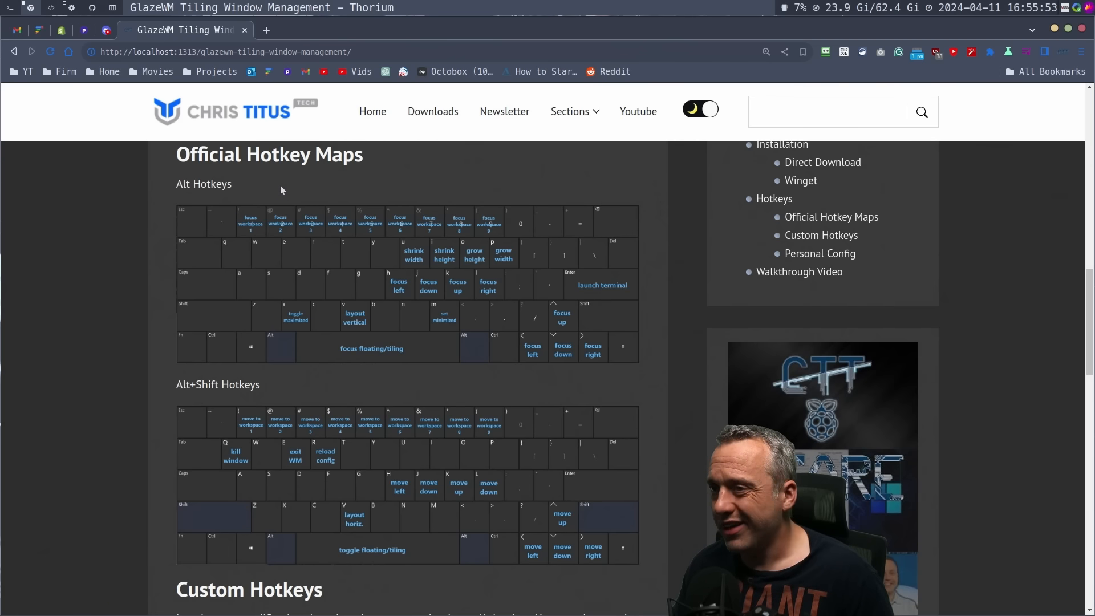
mouse_move(272, 195)
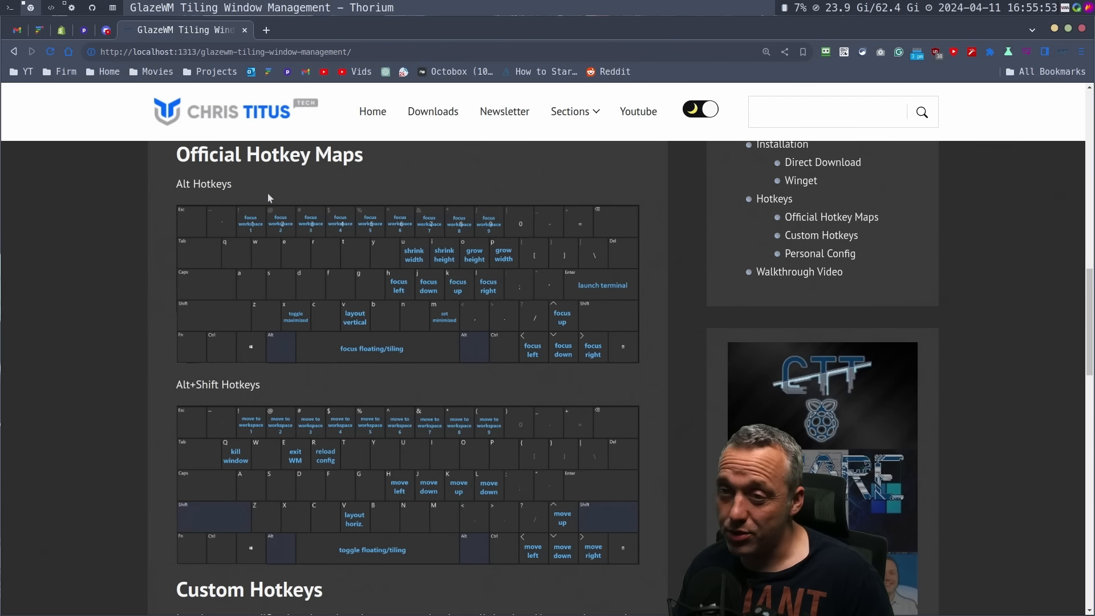
mouse_move(338, 224)
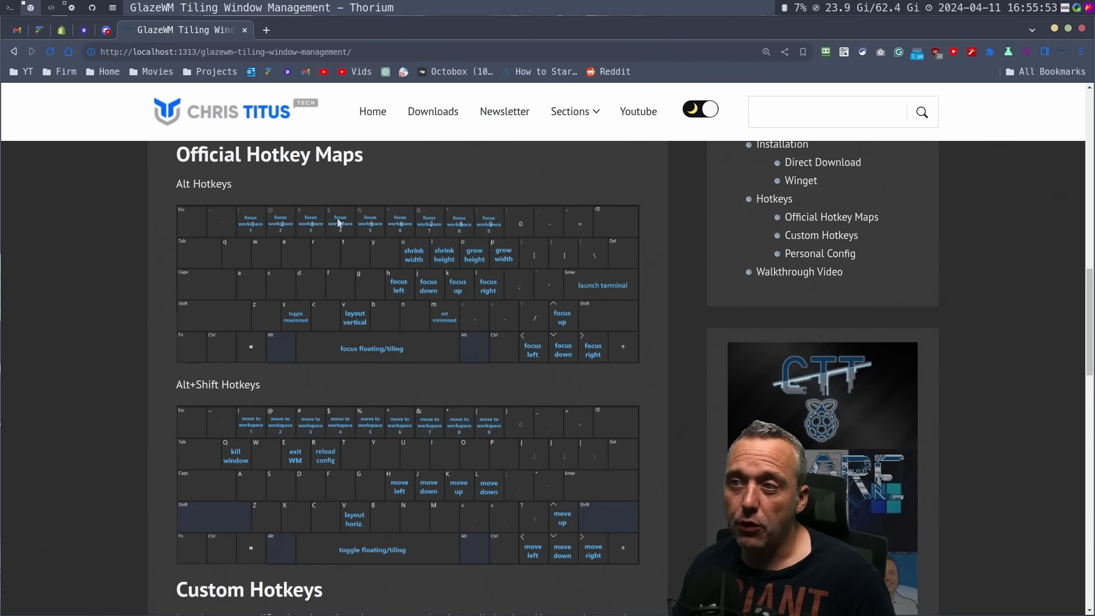
mouse_move(242, 224)
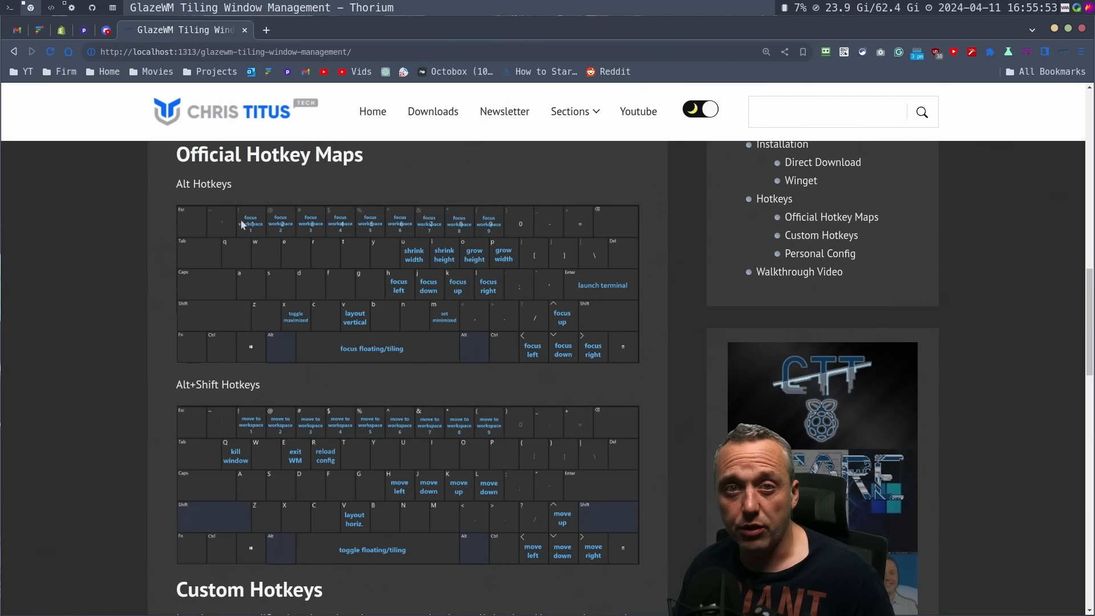
mouse_move(520, 228)
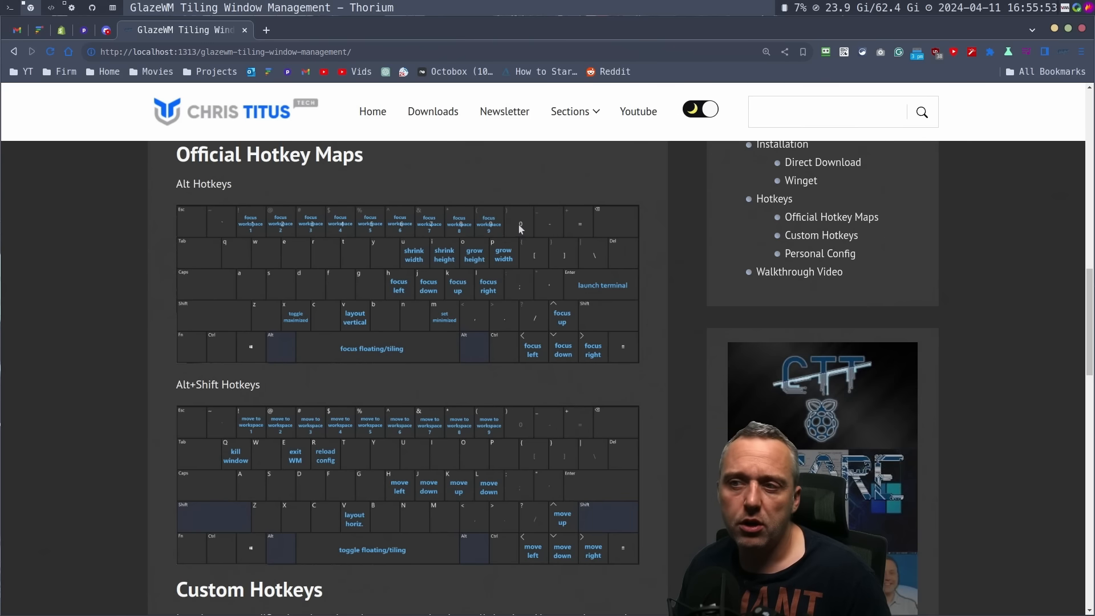
mouse_move(360, 323)
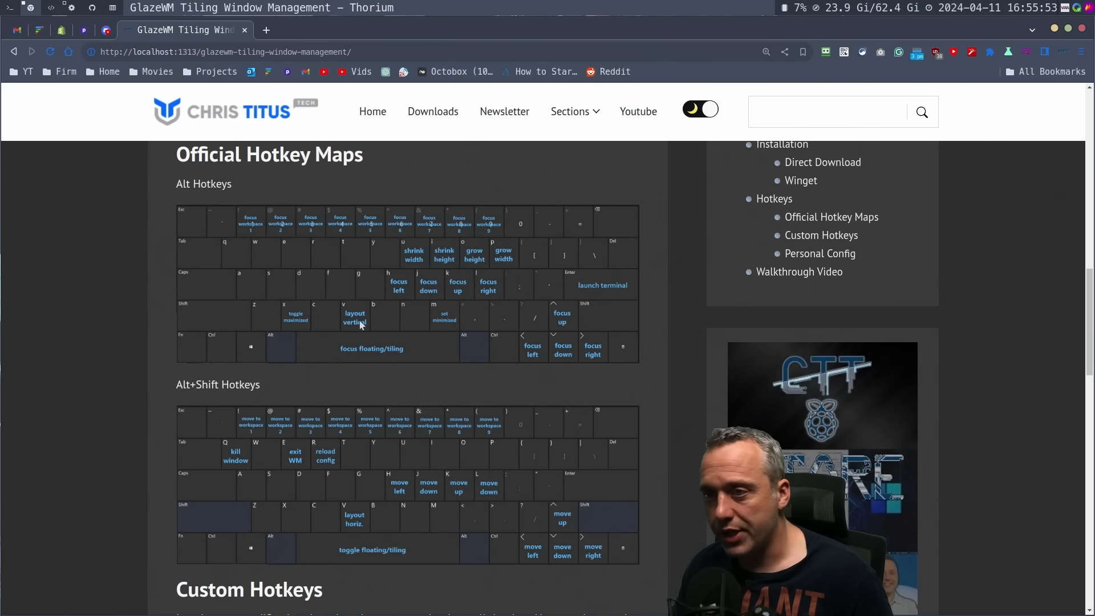
mouse_move(294, 320)
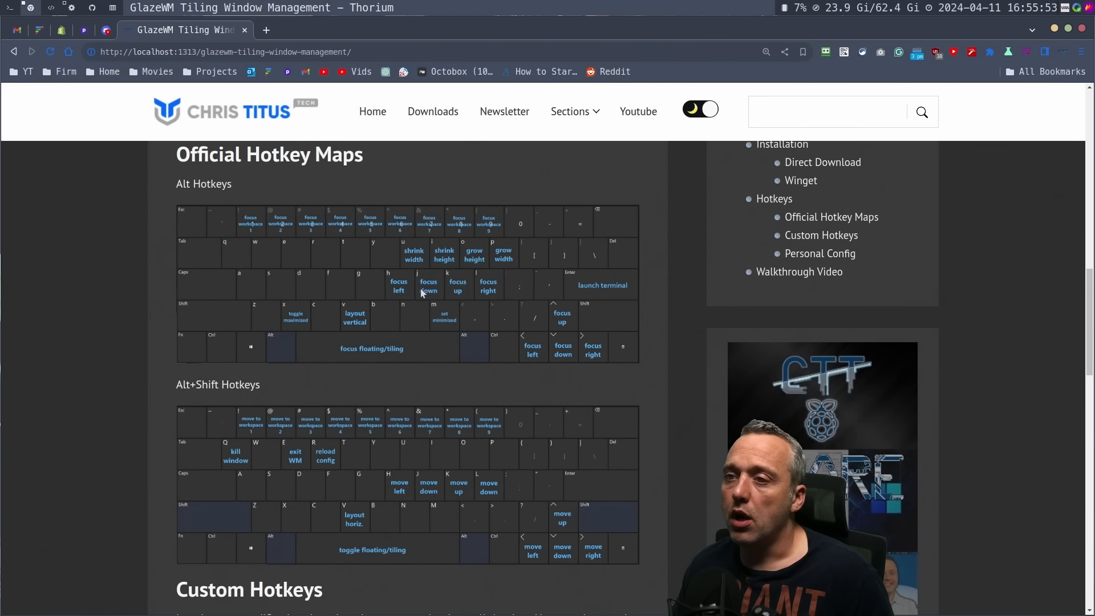
mouse_move(411, 297)
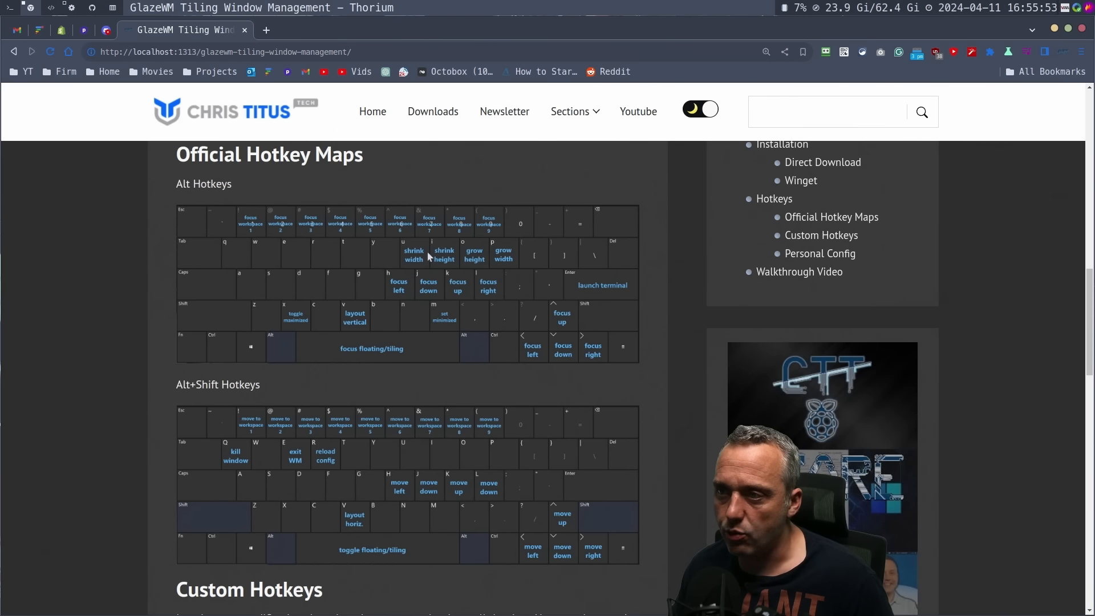
mouse_move(588, 258)
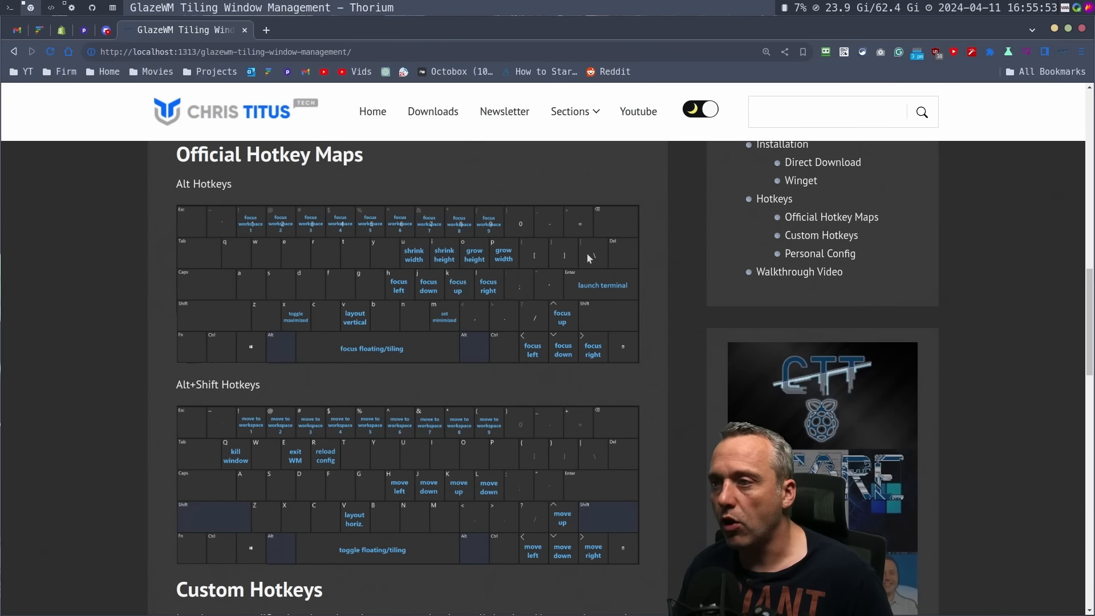
mouse_move(495, 253)
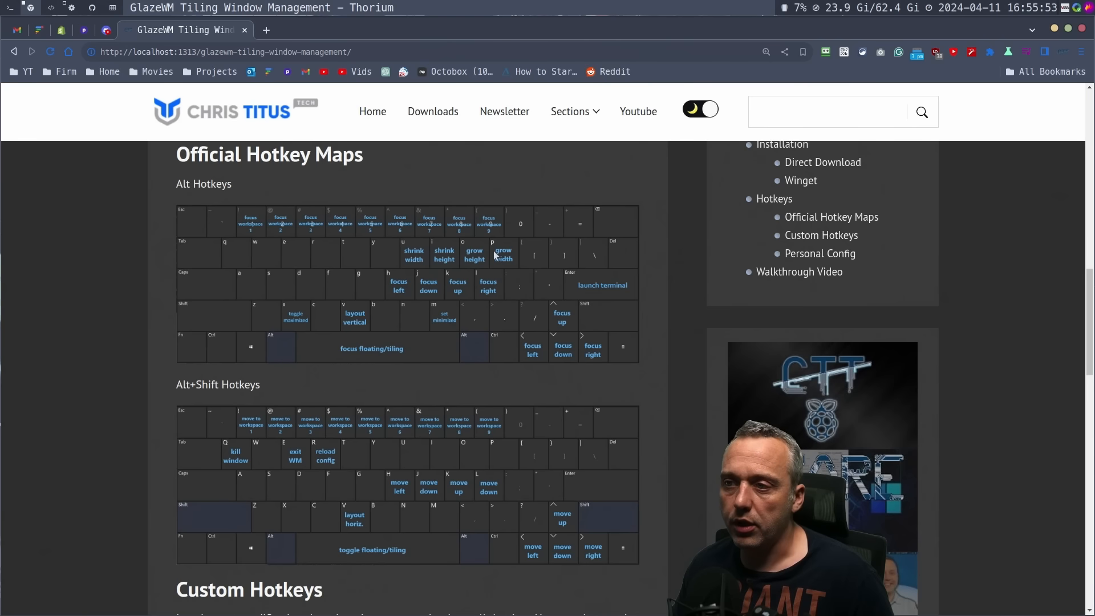
mouse_move(478, 262)
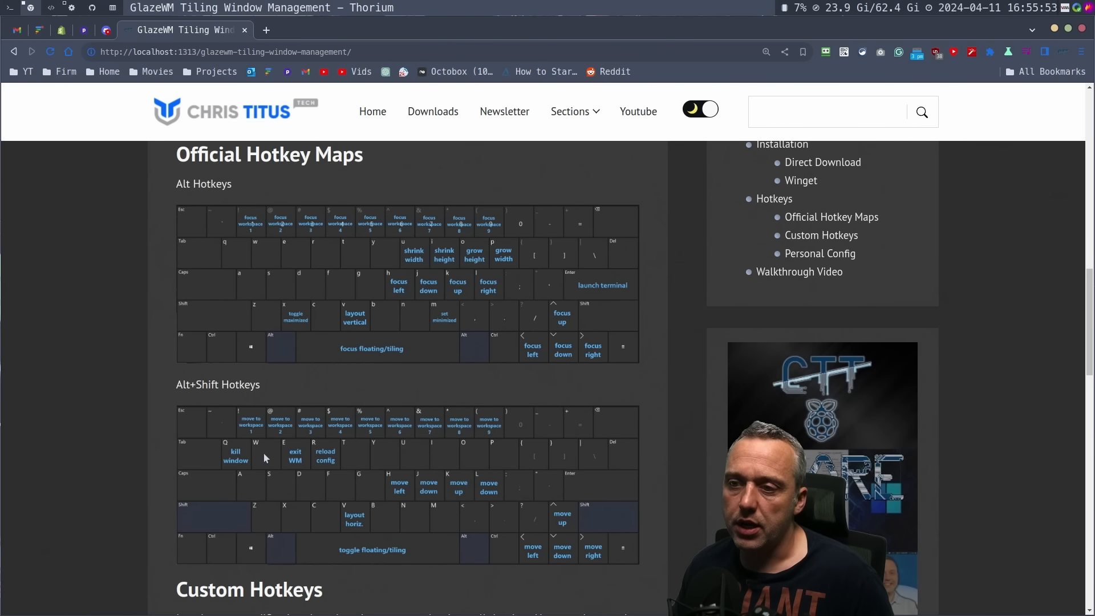
mouse_move(296, 430)
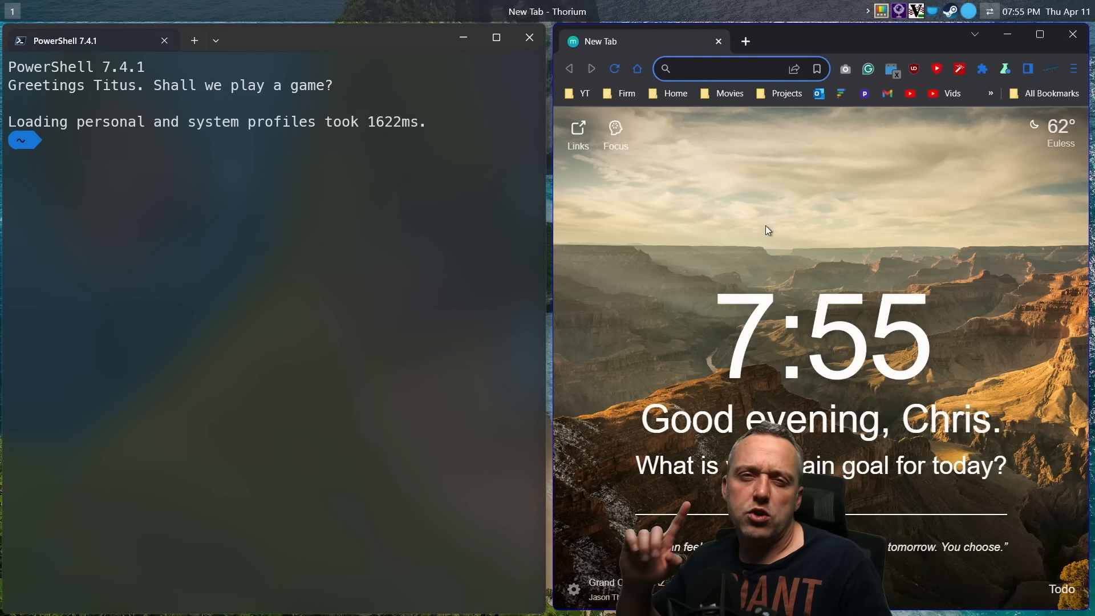
mouse_move(843, 40)
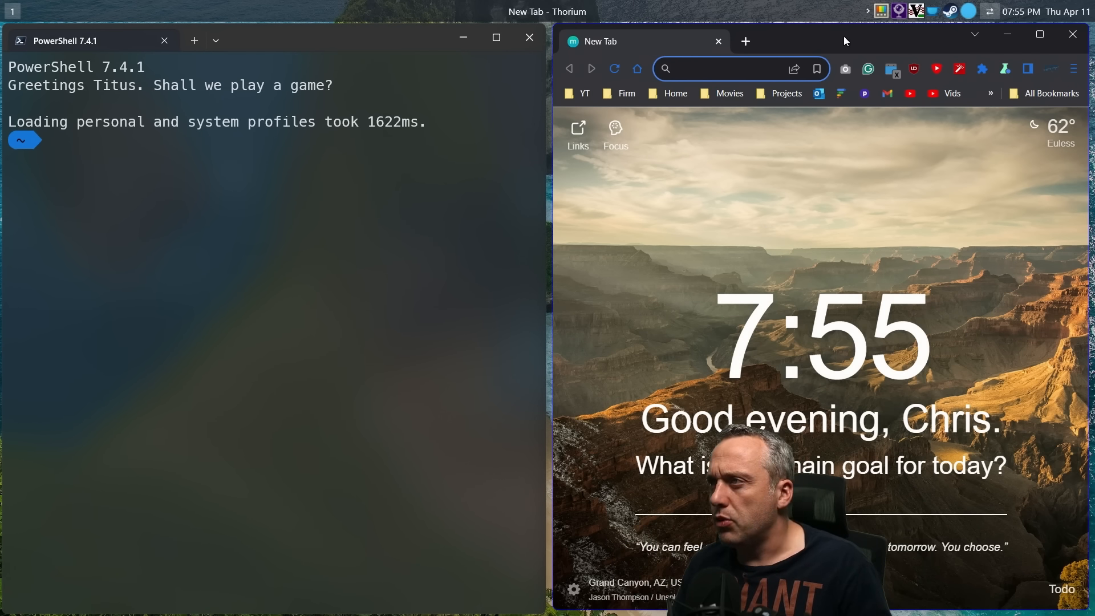
Focus the Thorium window and close it, leaving PowerShell tiled full screen
click(722, 69)
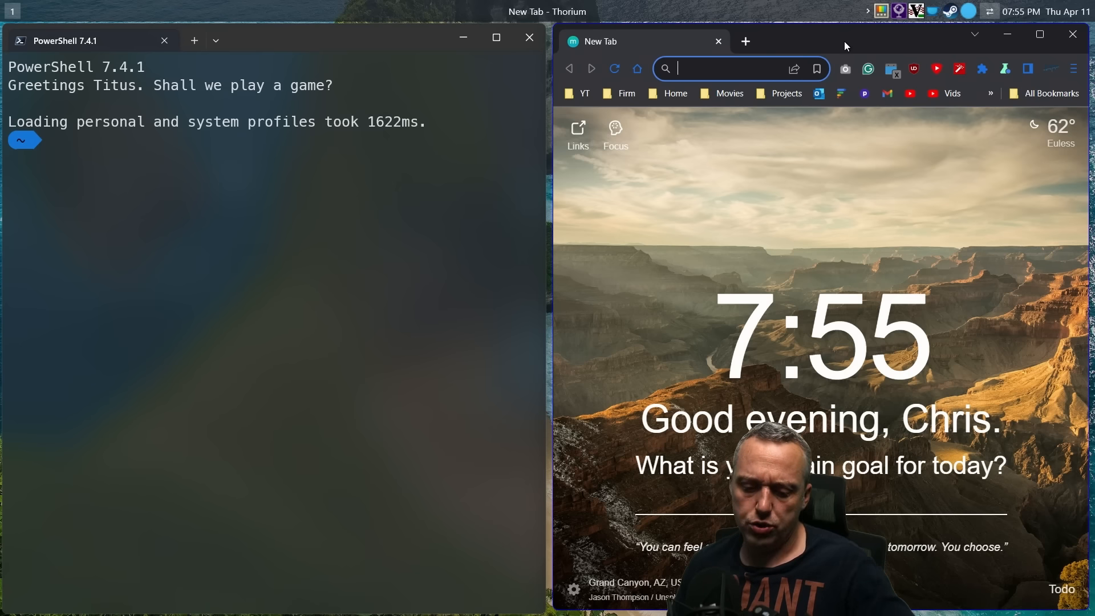
click(1039, 34)
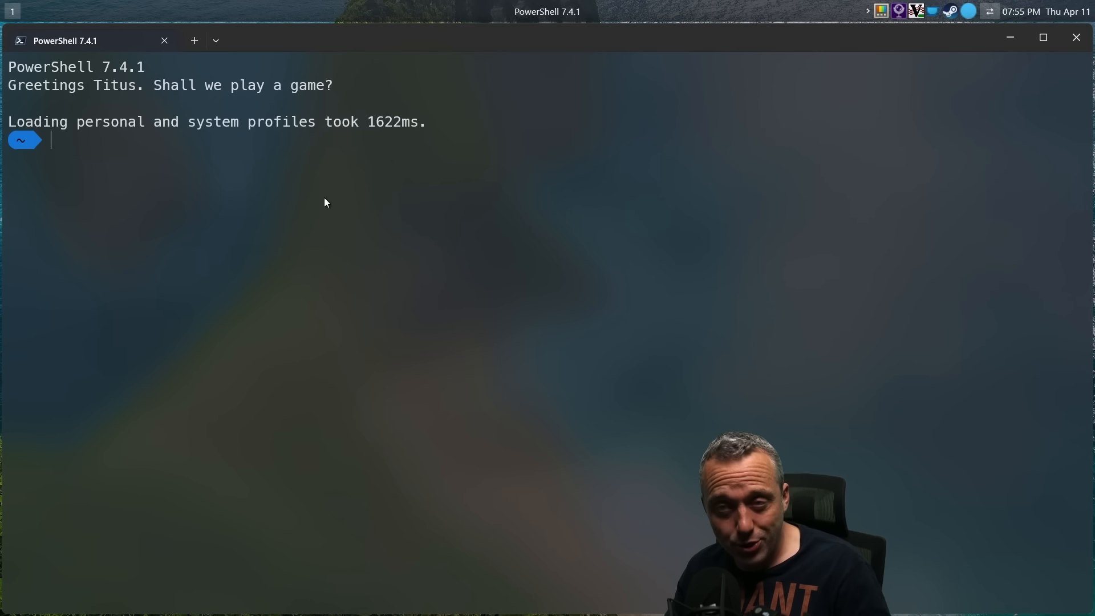
Enter the .glaze-wm folder, list config.yaml and errors.log, and open config.yaml in Vim
text(vim .)
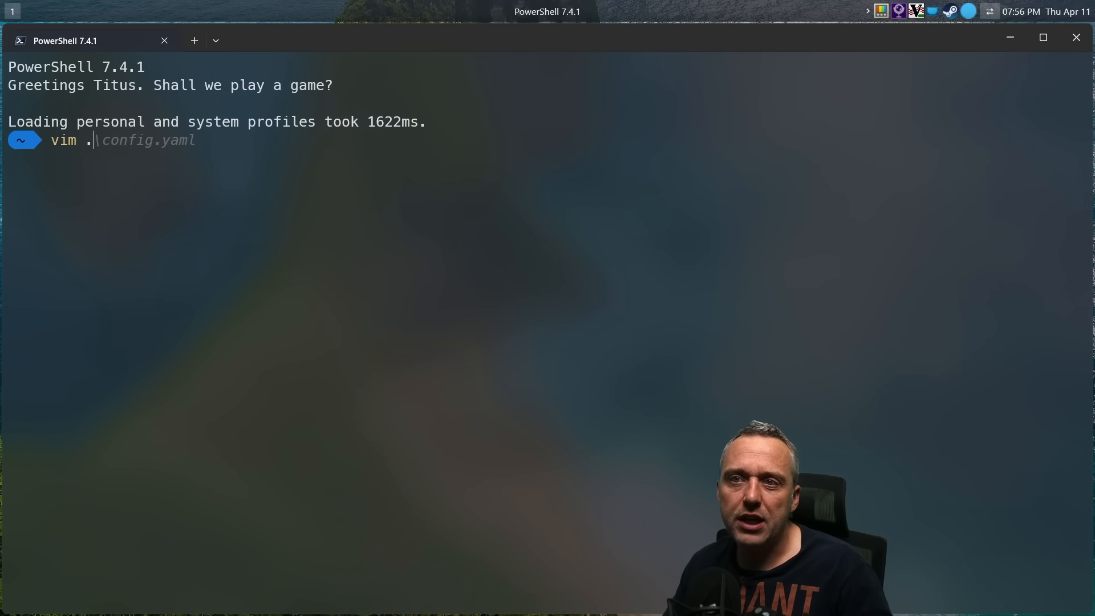
text(glazewm)
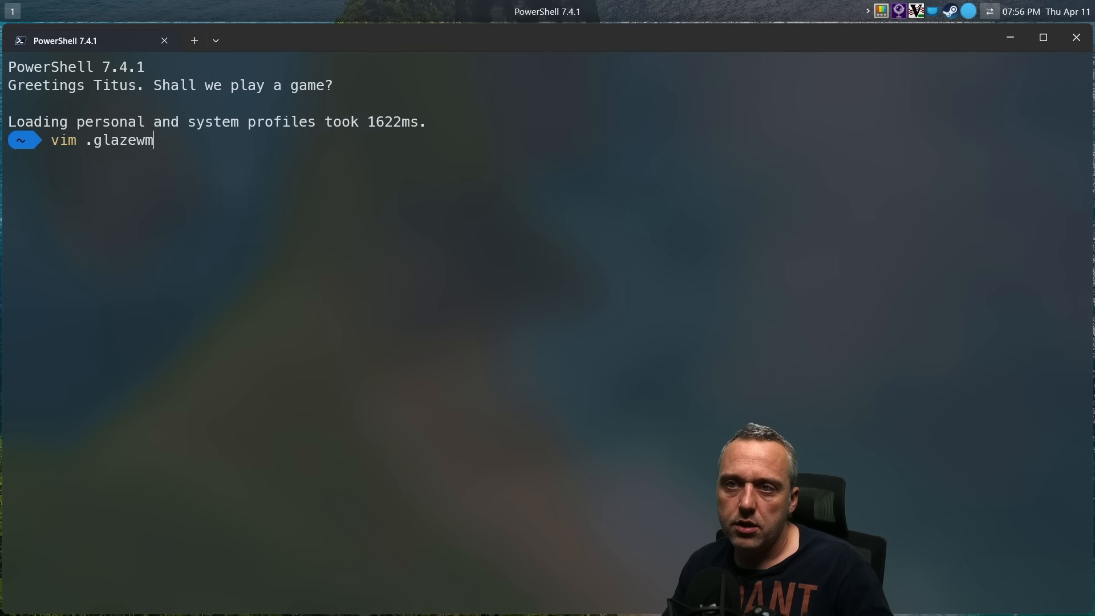
key(Return)
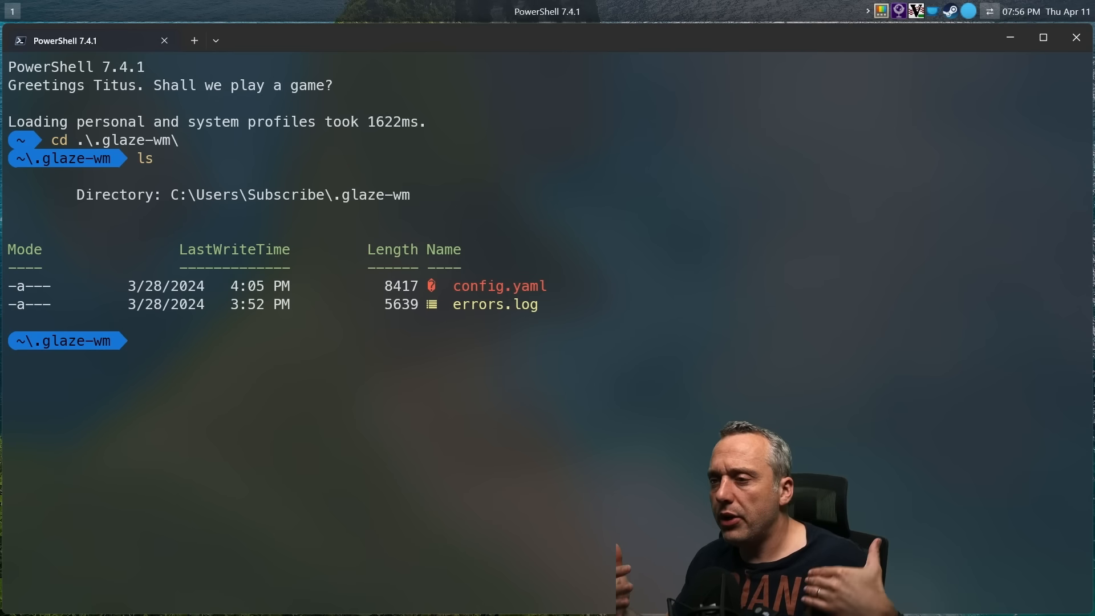
text(vim $PROFILE)
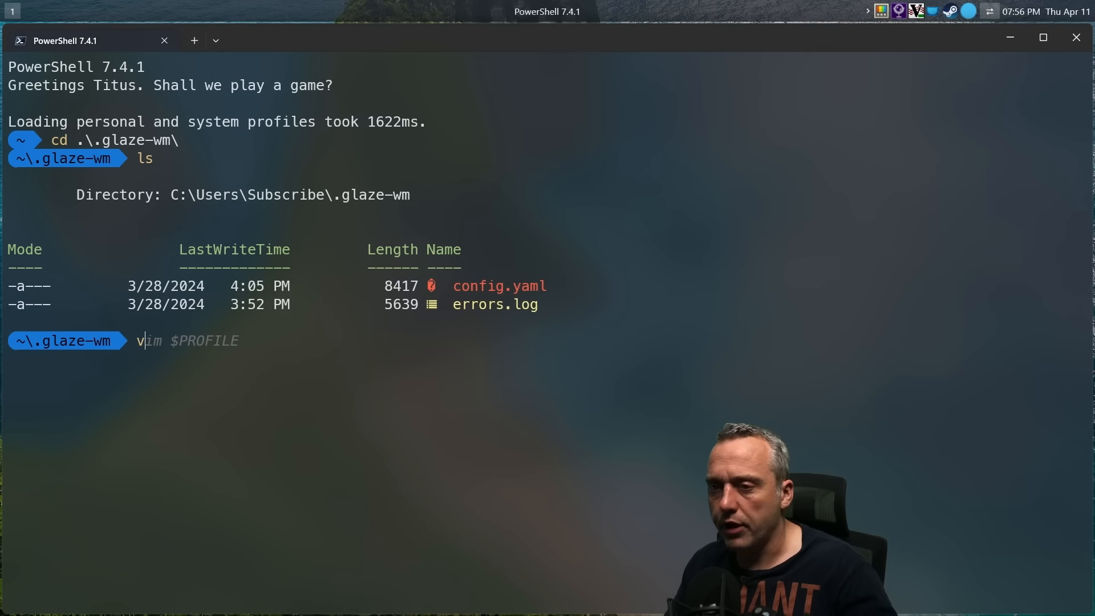
key(Return)
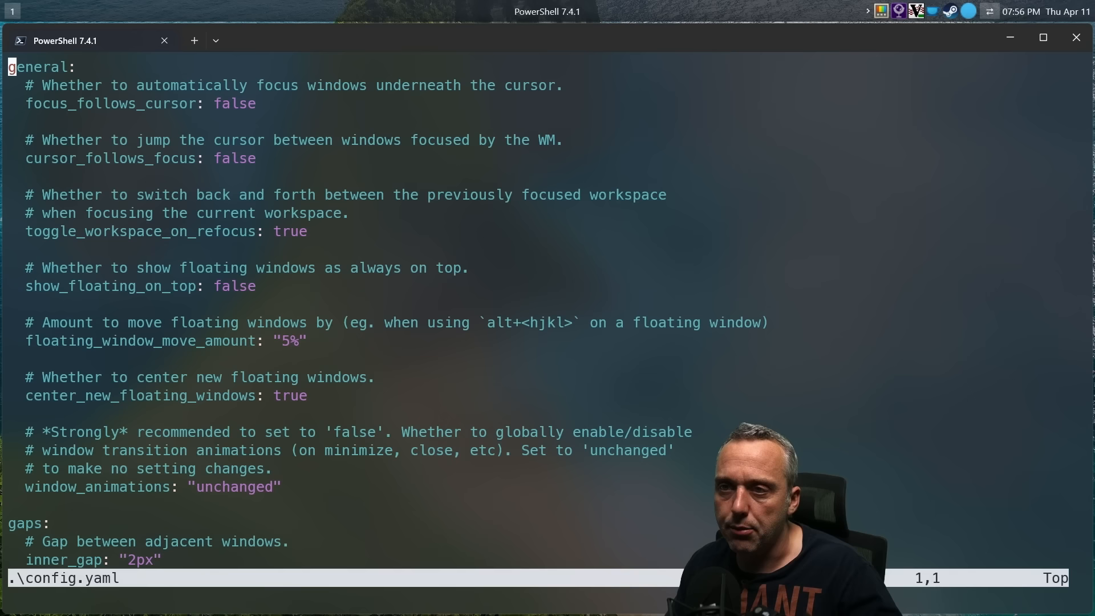
scroll(down, 3)
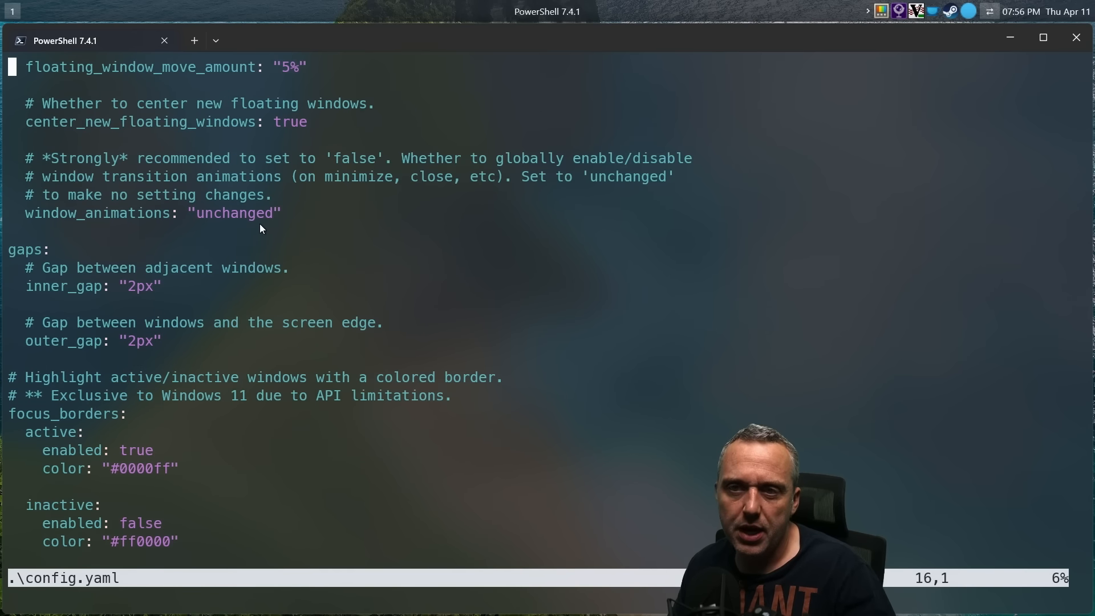
mouse_move(60, 294)
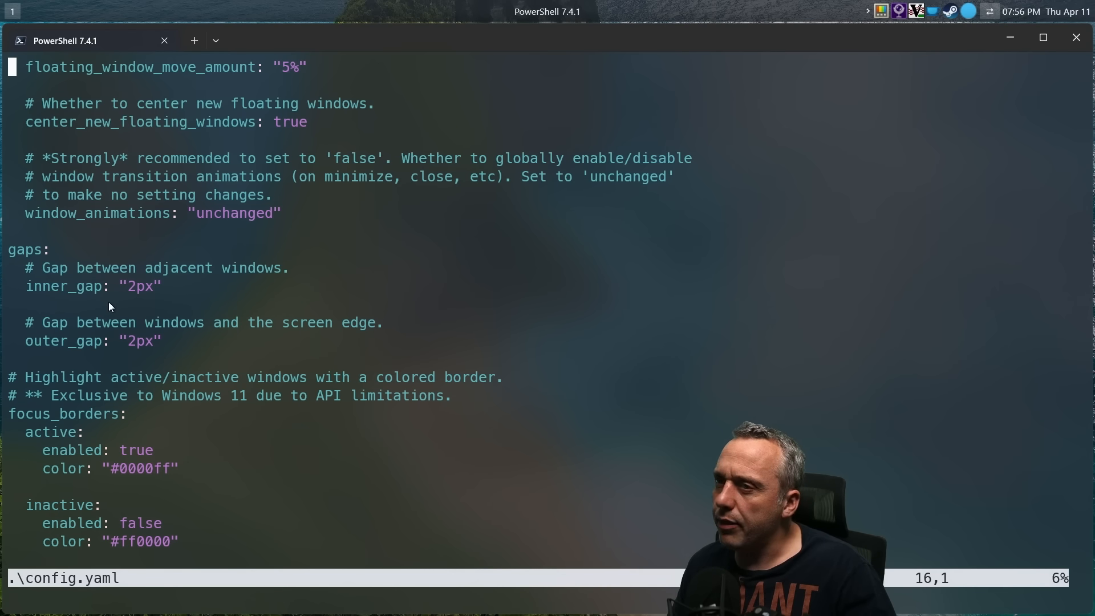
scroll(down, 3)
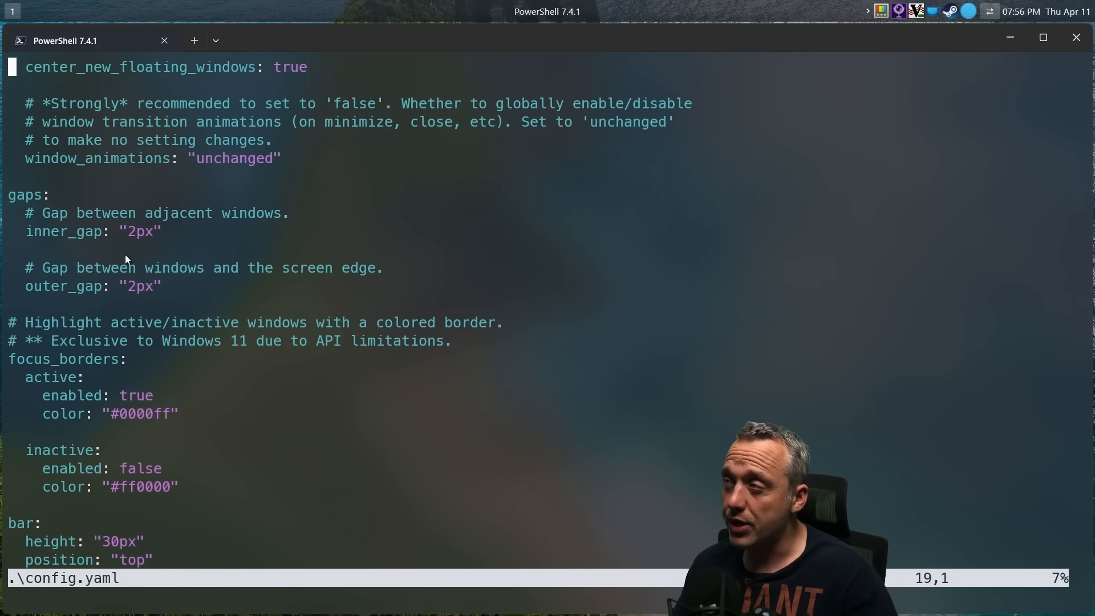
mouse_move(215, 230)
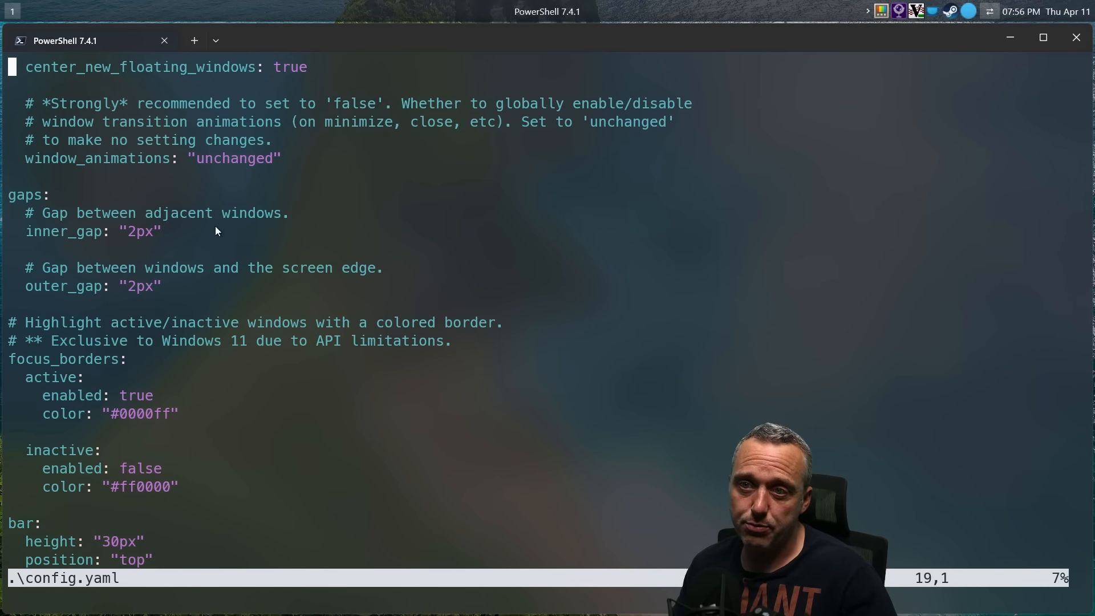
mouse_move(137, 241)
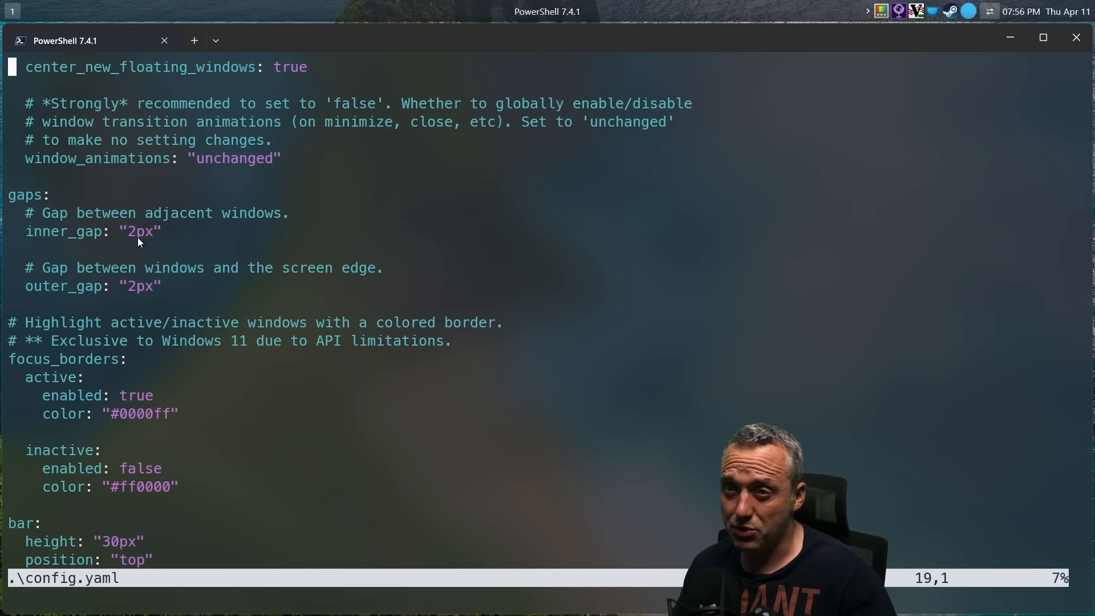
mouse_move(106, 196)
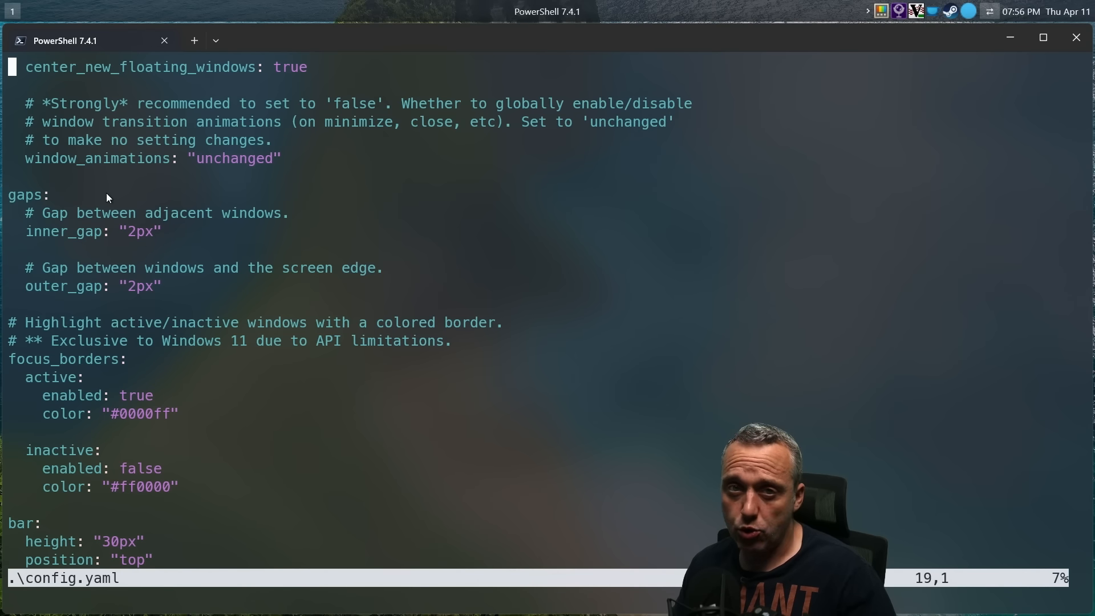
mouse_move(84, 205)
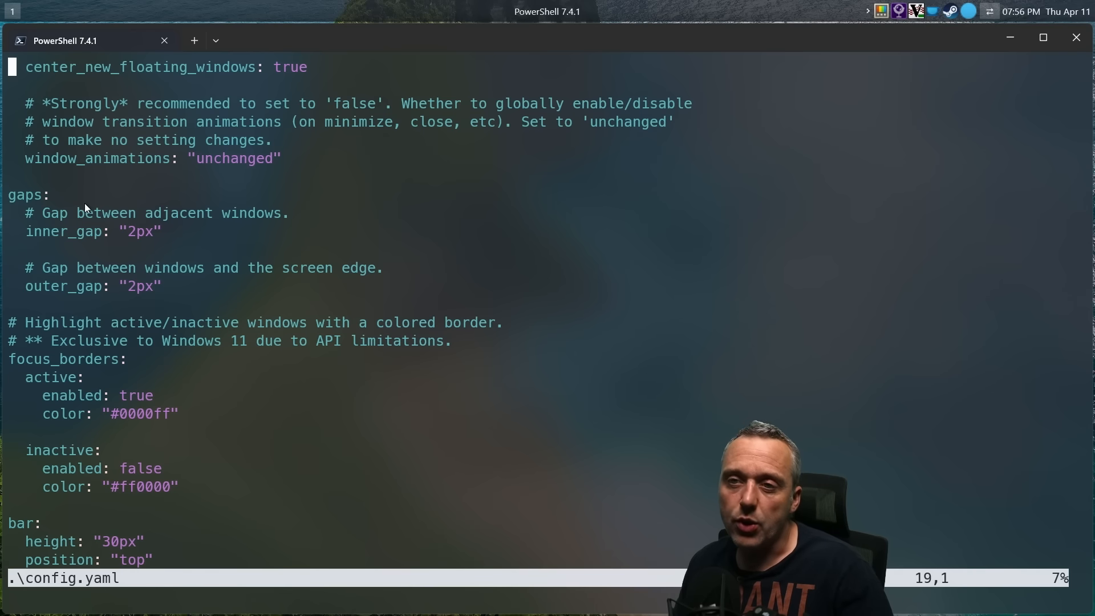
mouse_move(133, 245)
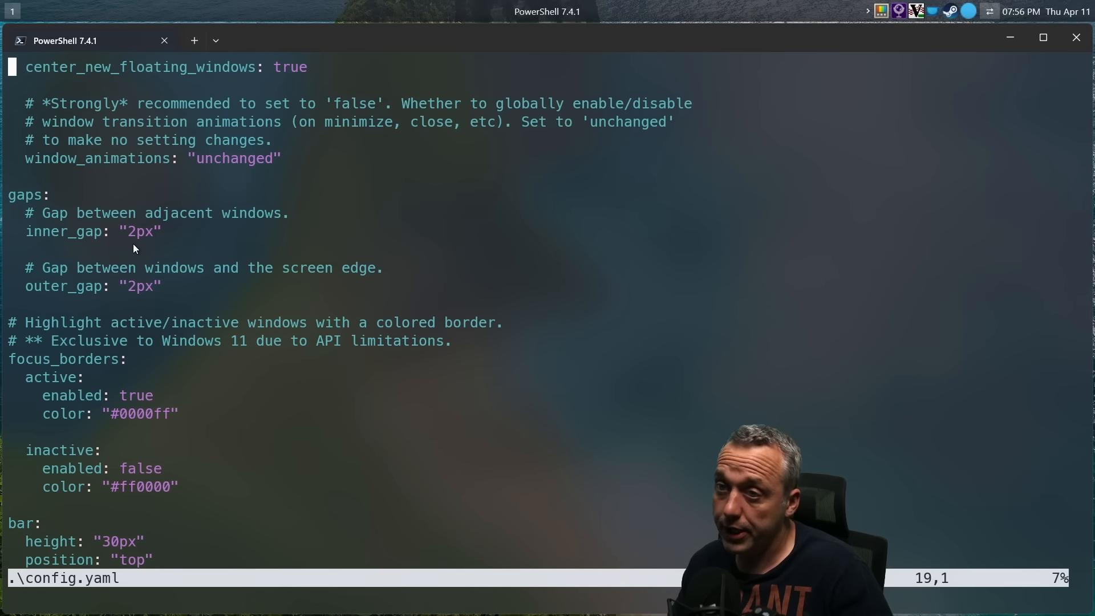
mouse_move(153, 254)
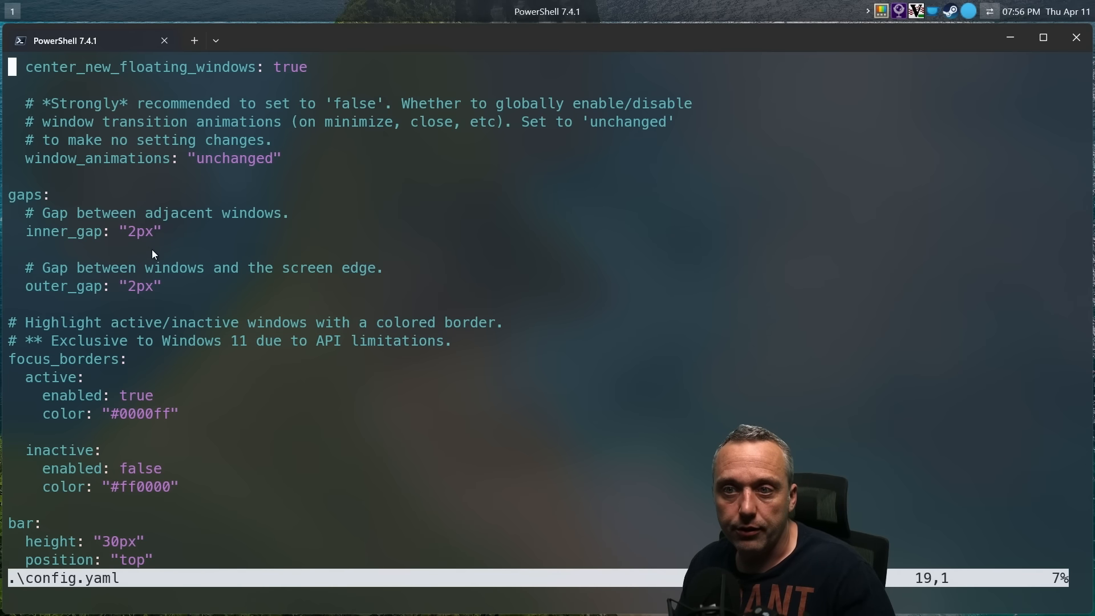
scroll(down, 3)
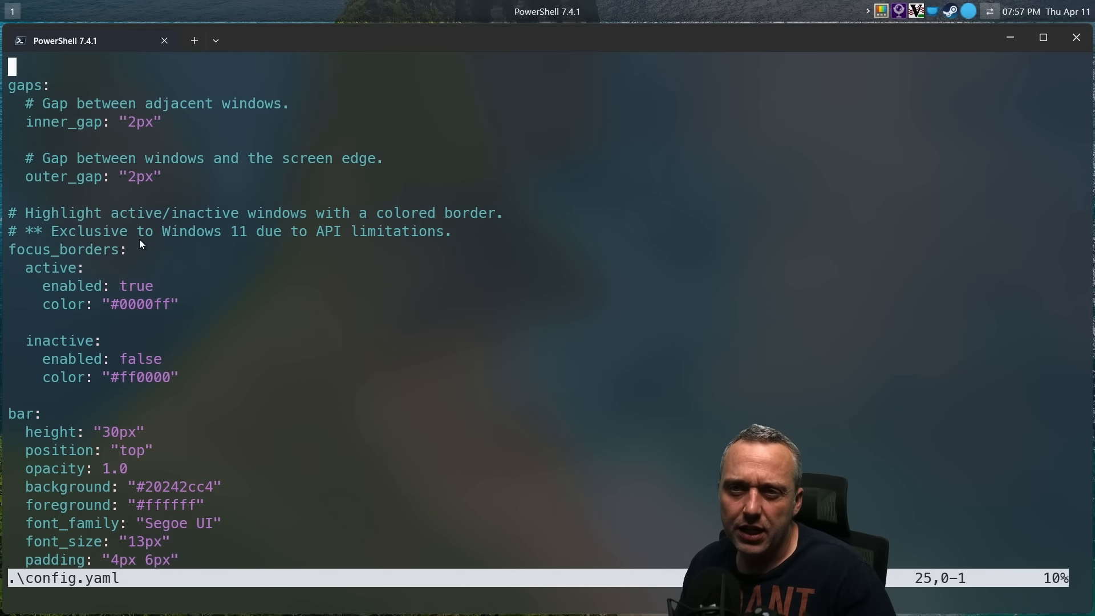
scroll(down, 3)
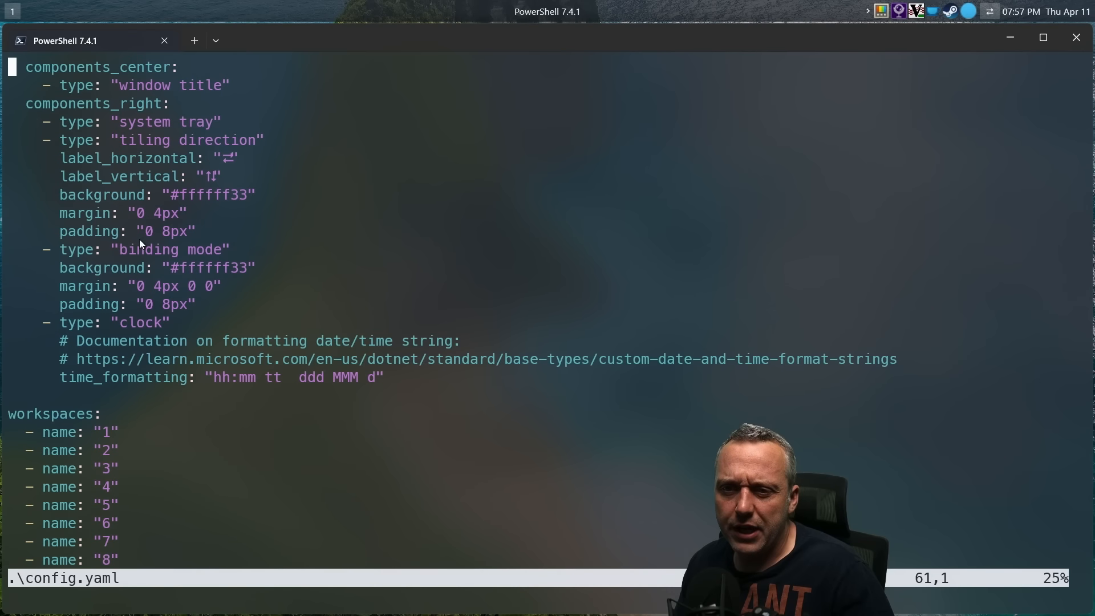
scroll(down, 3)
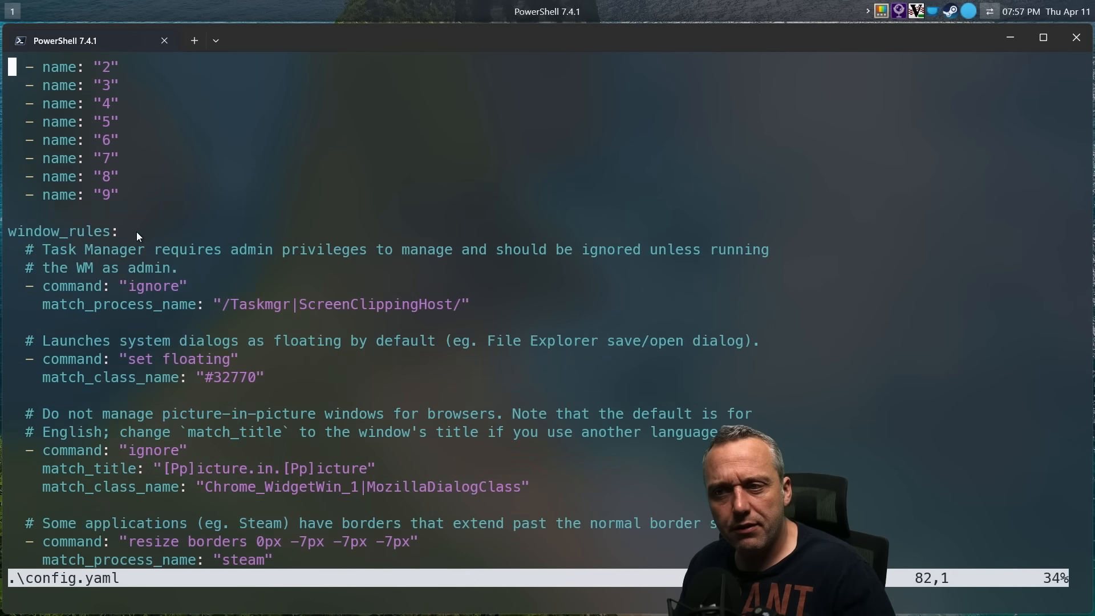
scroll(down, 3)
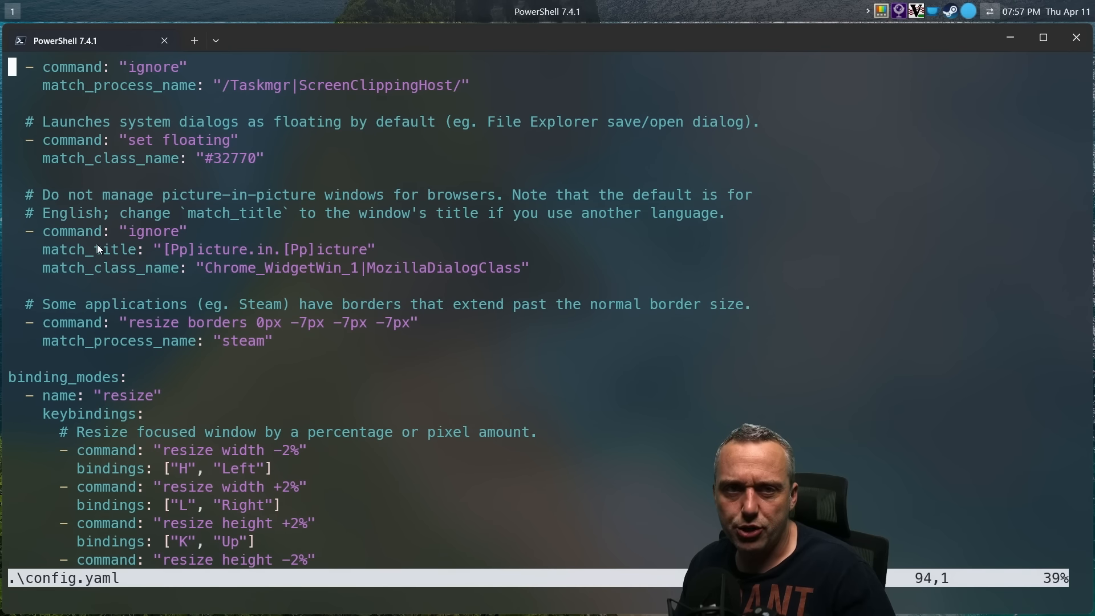
scroll(down, 3)
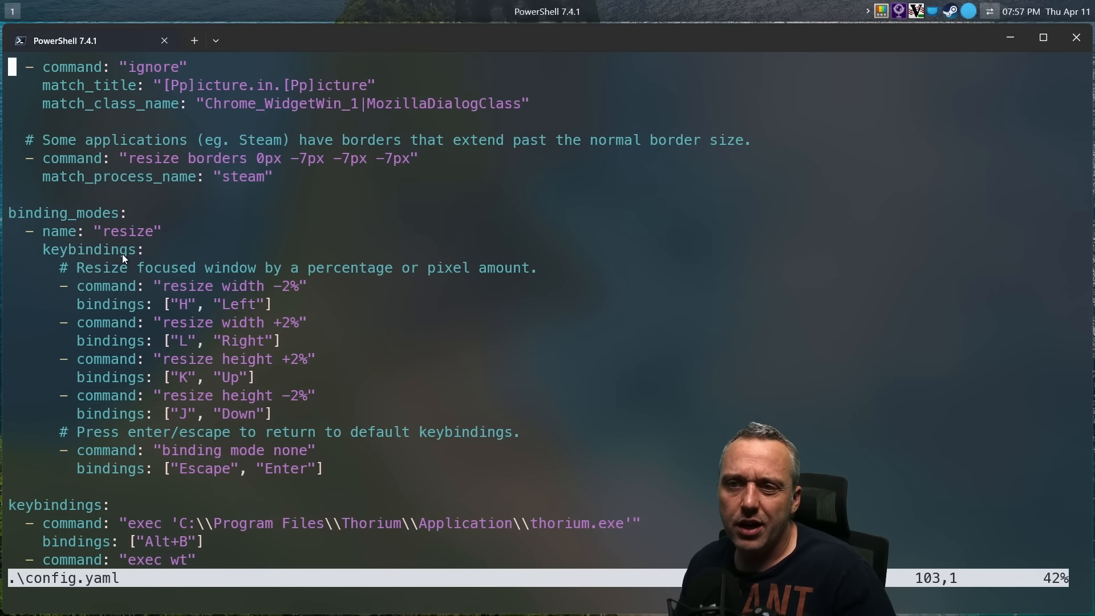
scroll(down, 3)
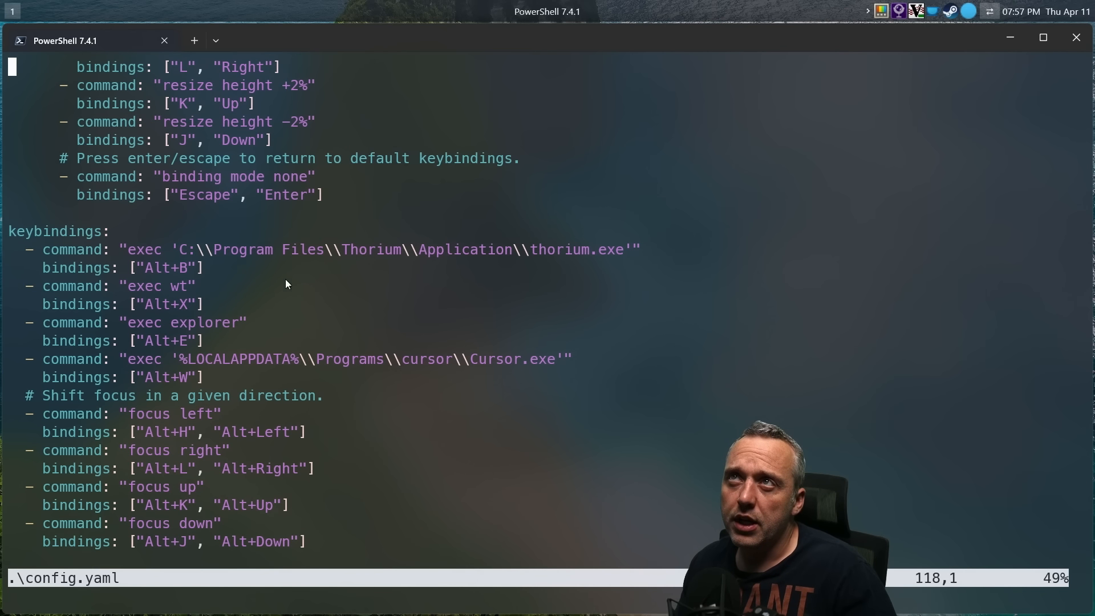
mouse_move(180, 260)
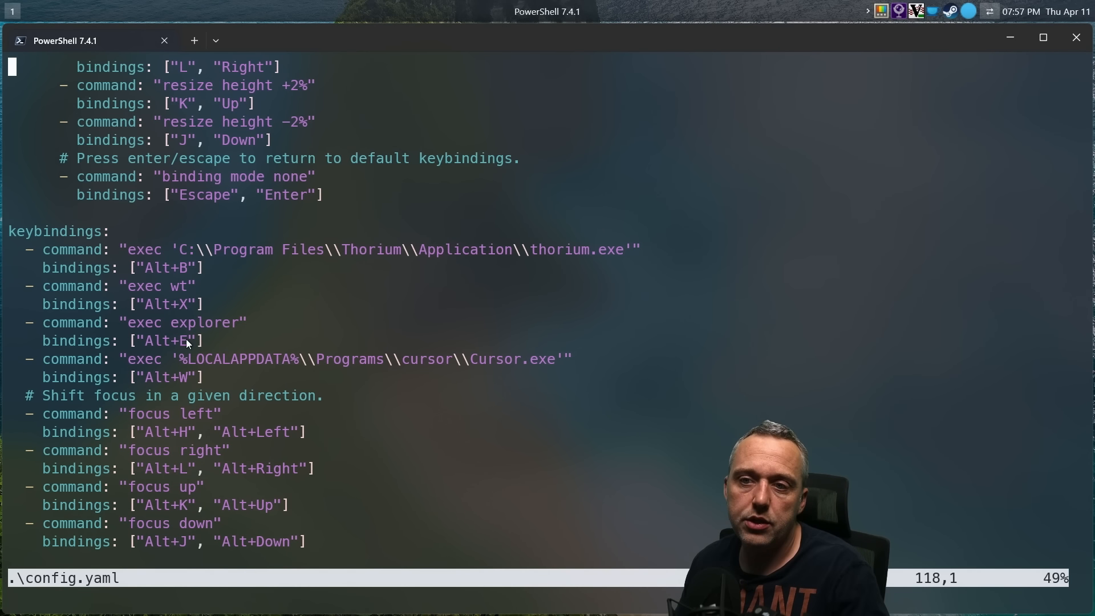
mouse_move(466, 361)
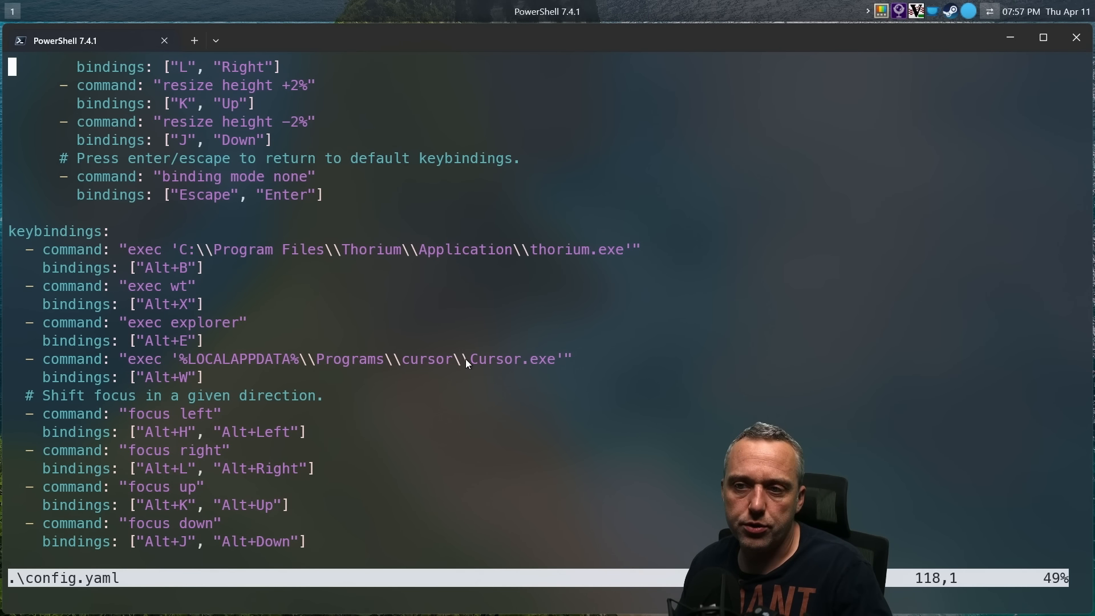
mouse_move(217, 354)
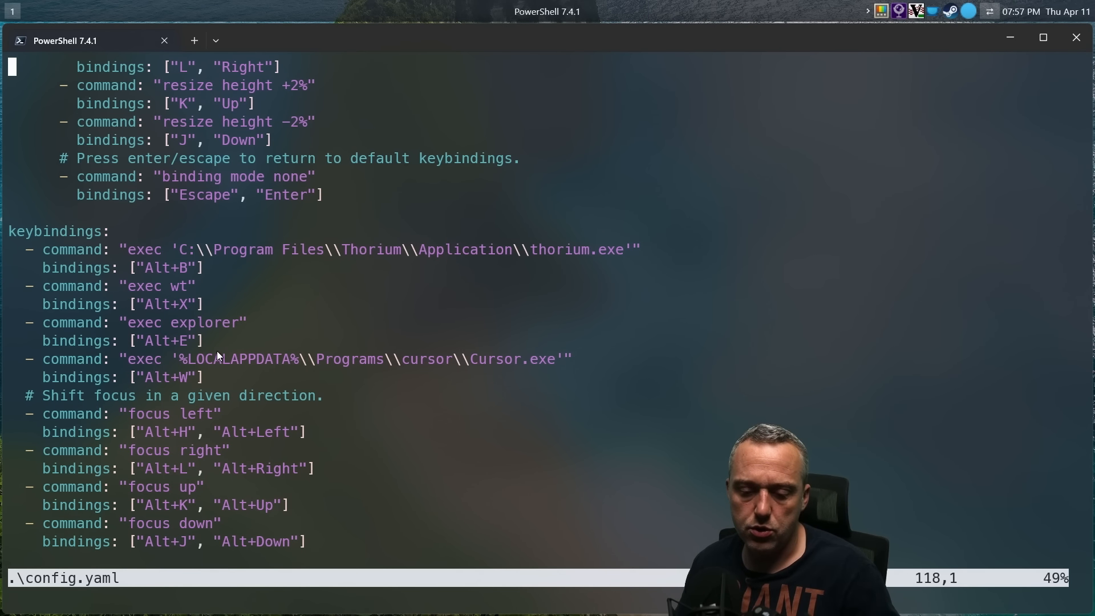
mouse_move(317, 337)
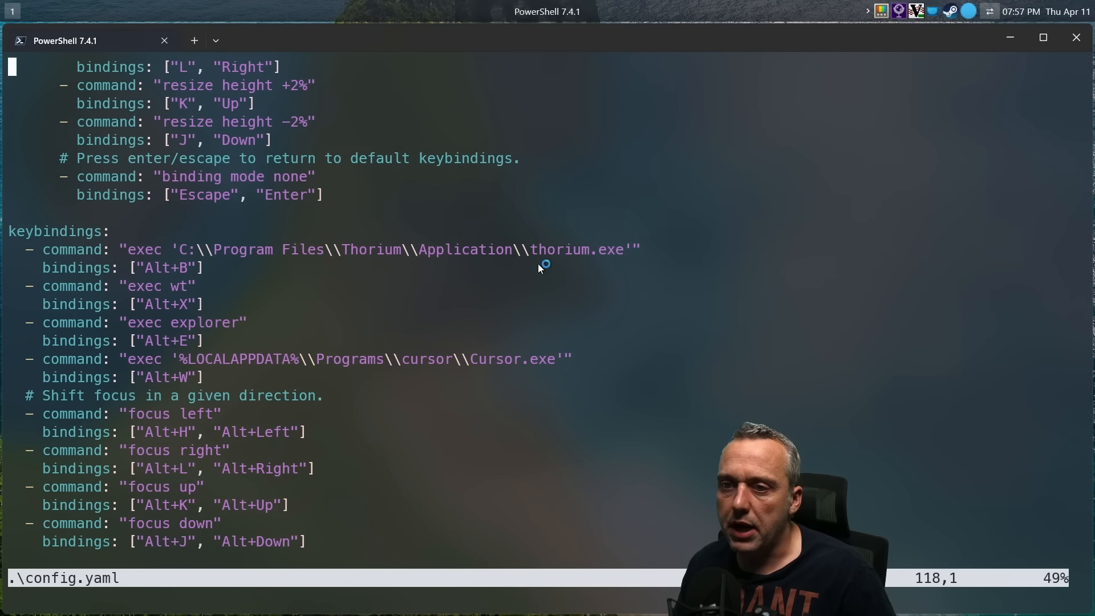
scroll(down, 3)
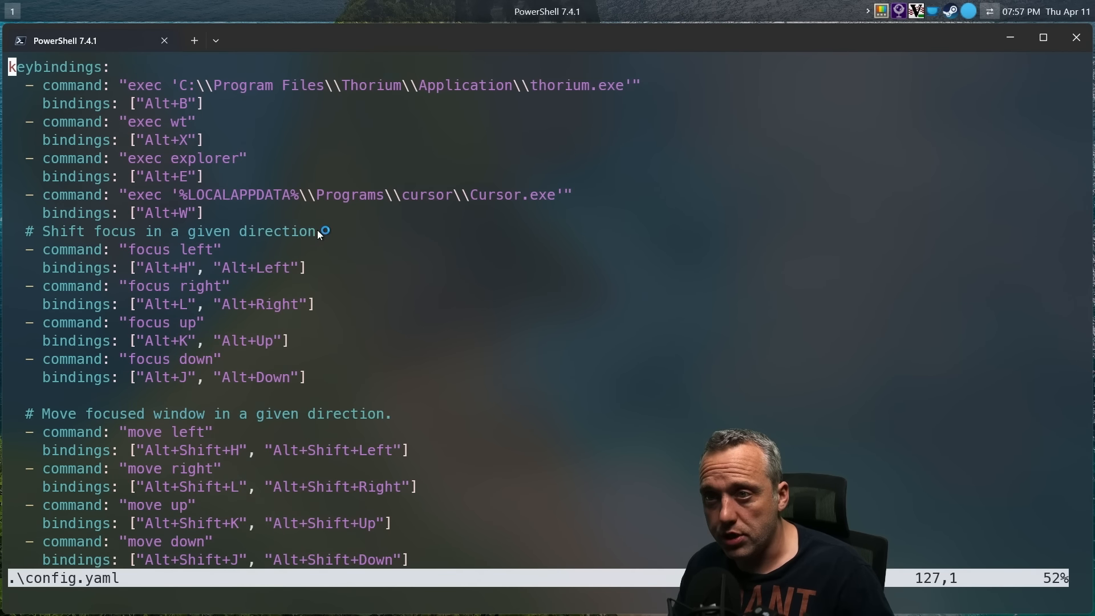
Launch a second PowerShell terminal with Alt+X, tiled to the right of Vim
scroll(down, 3)
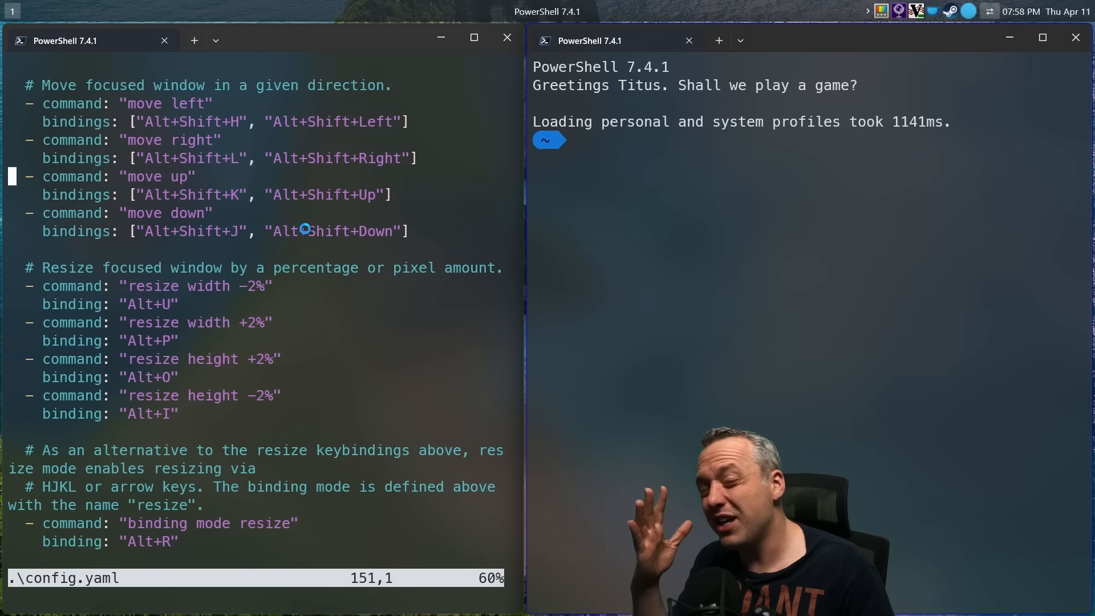
mouse_move(218, 292)
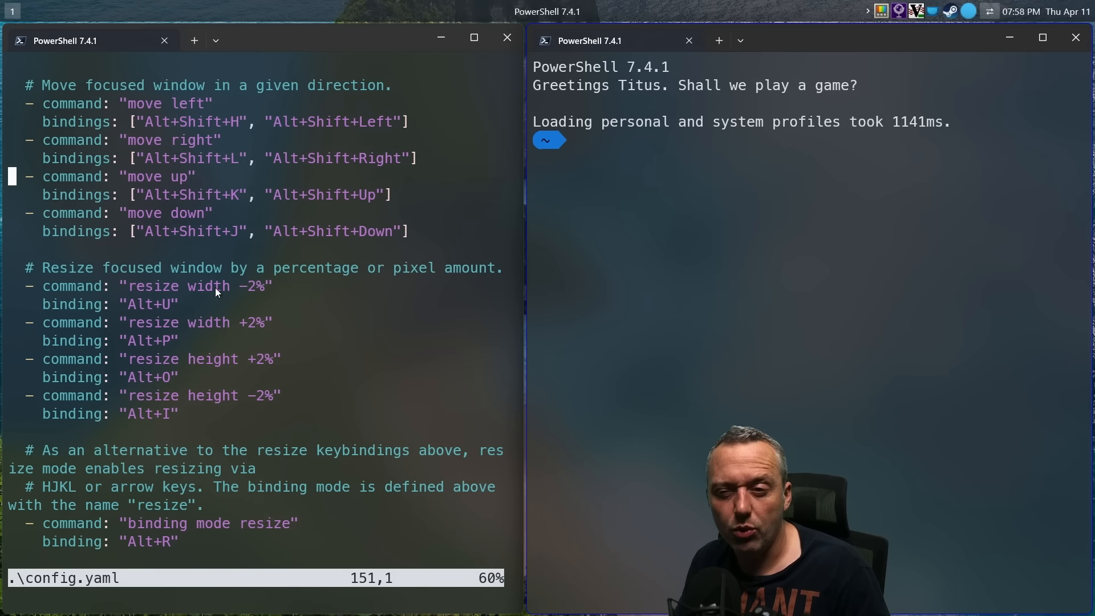
Close the right-hand terminal with Alt+Q so Vim is full screen again
scroll(down, 3)
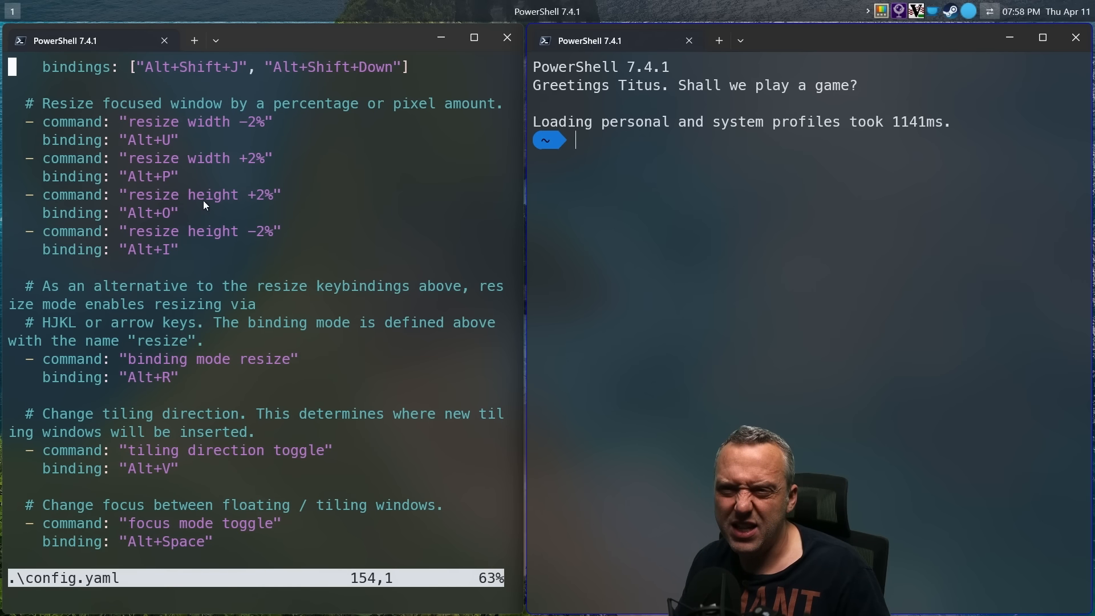
mouse_move(174, 263)
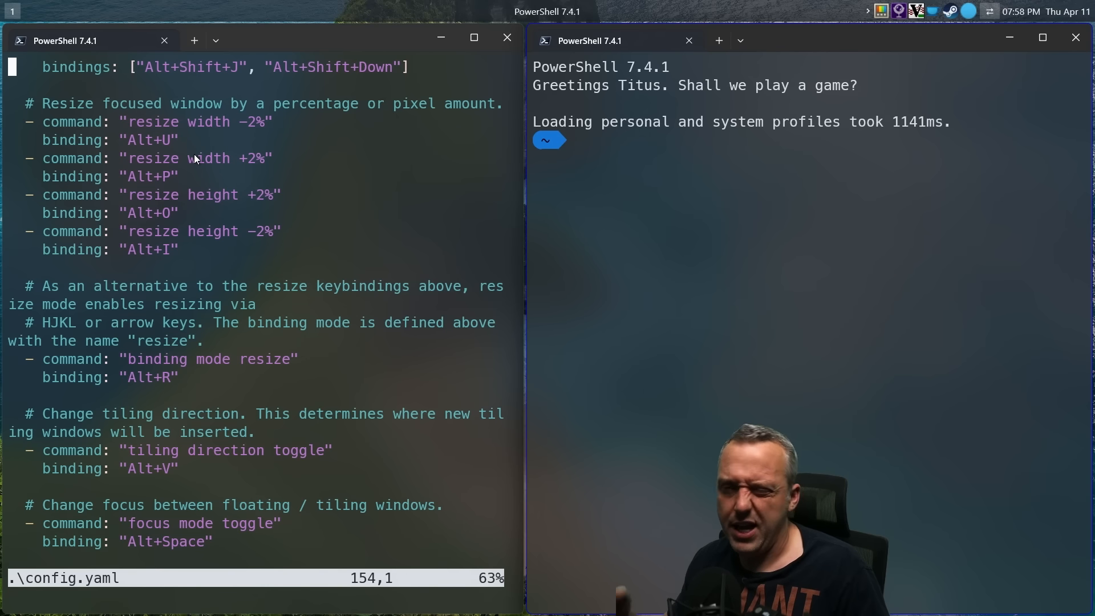
mouse_move(513, 241)
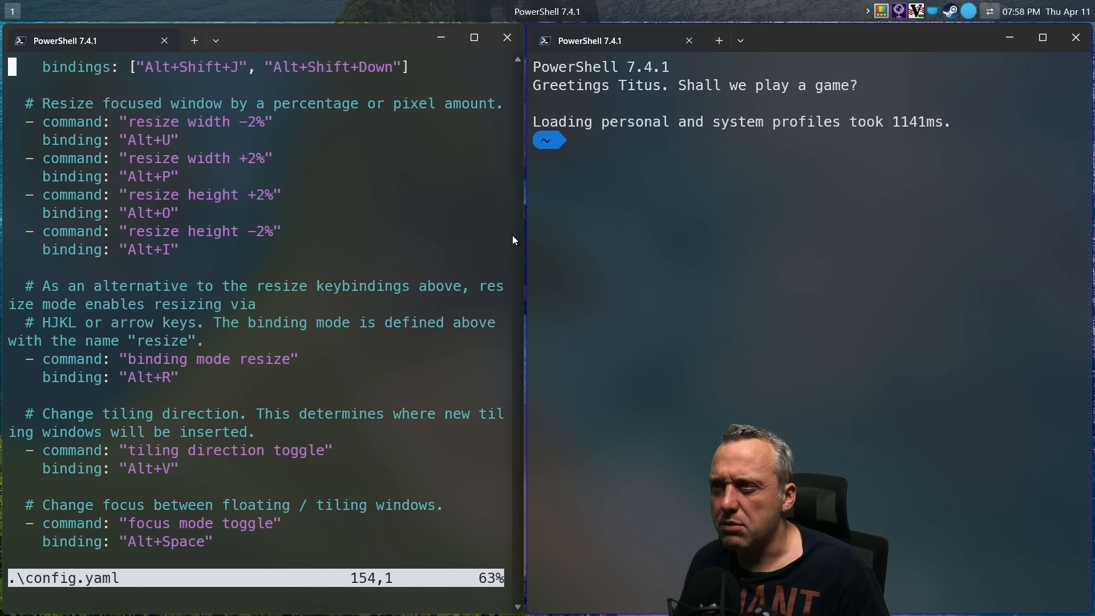
scroll(down, 3)
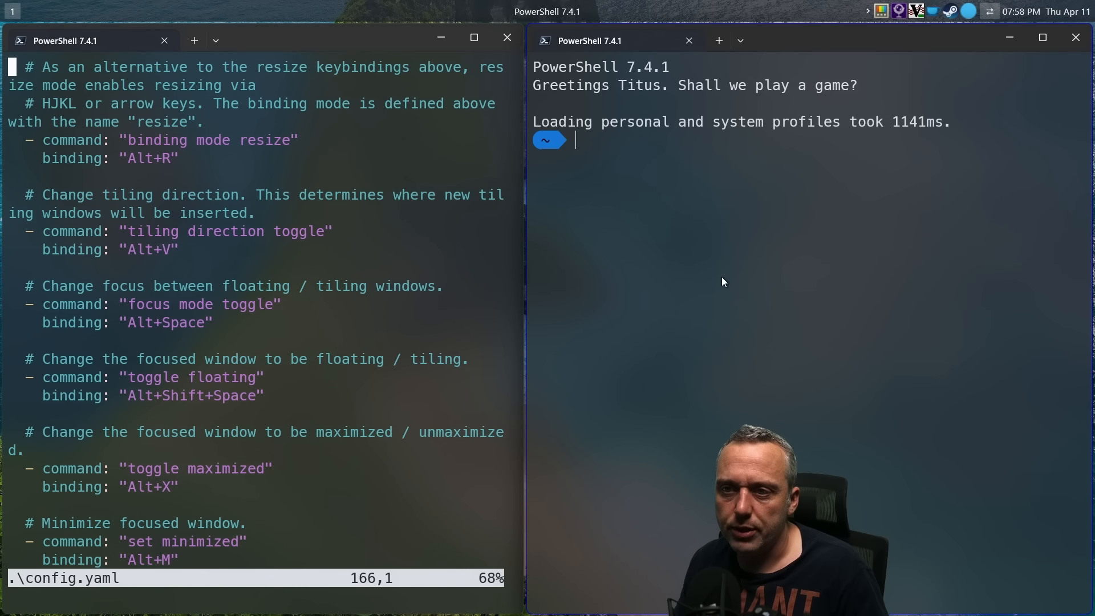
mouse_move(203, 283)
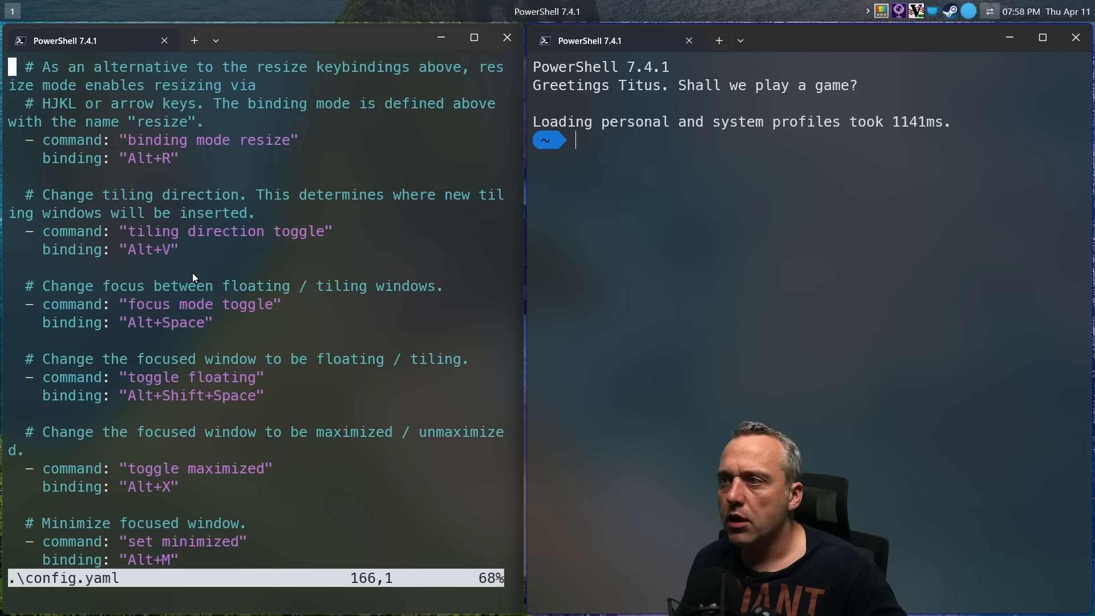
mouse_move(686, 223)
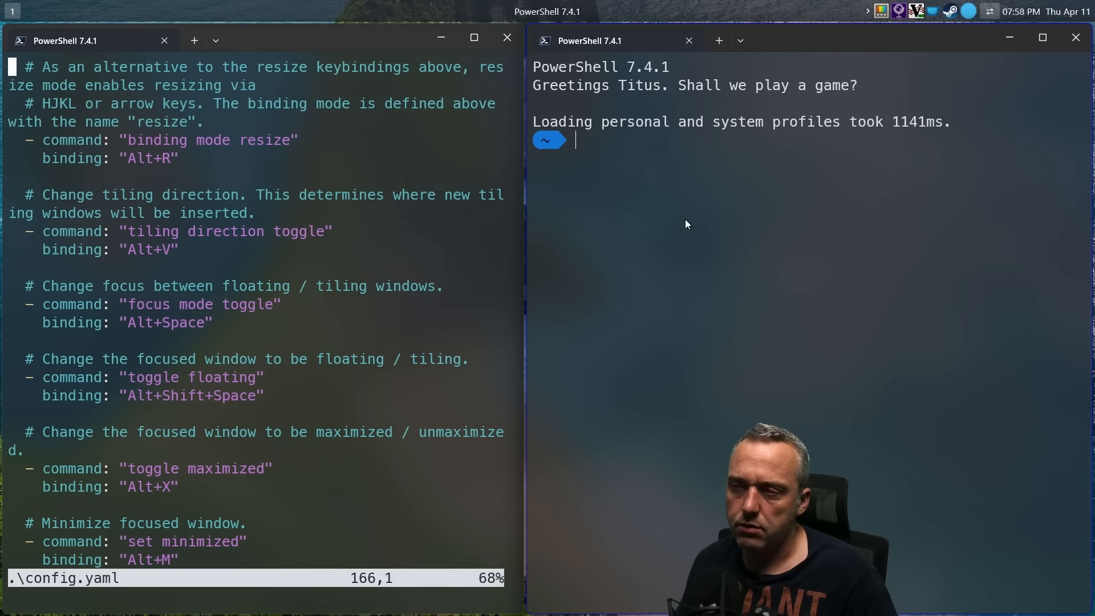
mouse_move(856, 66)
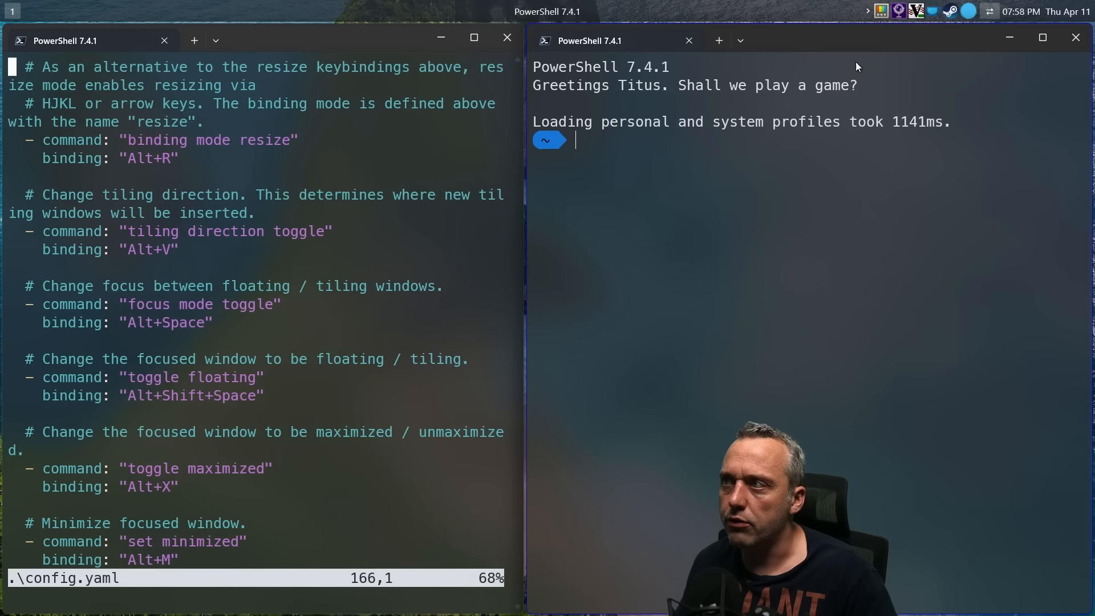
mouse_move(812, 41)
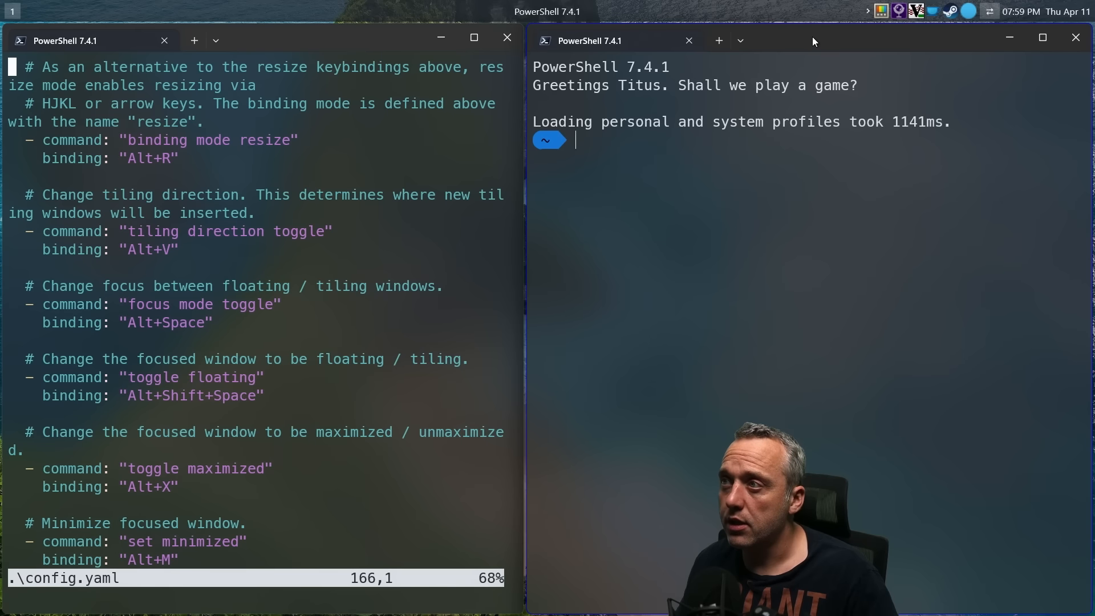
mouse_move(837, 53)
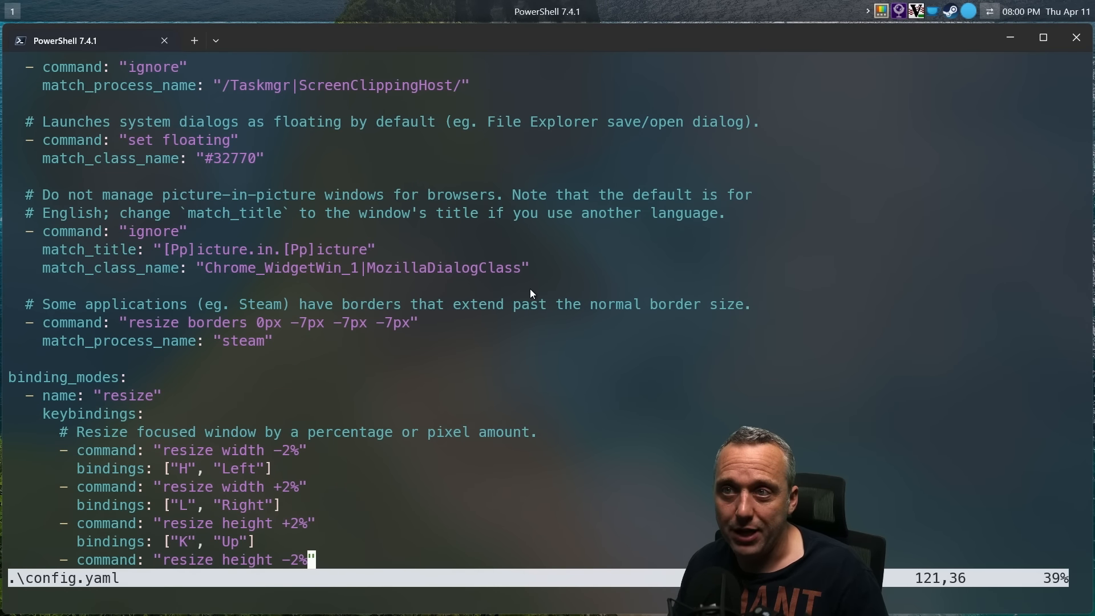
Scroll through config.yaml, then switch to Thorium's Official Hotkey Maps page
scroll(down, 3)
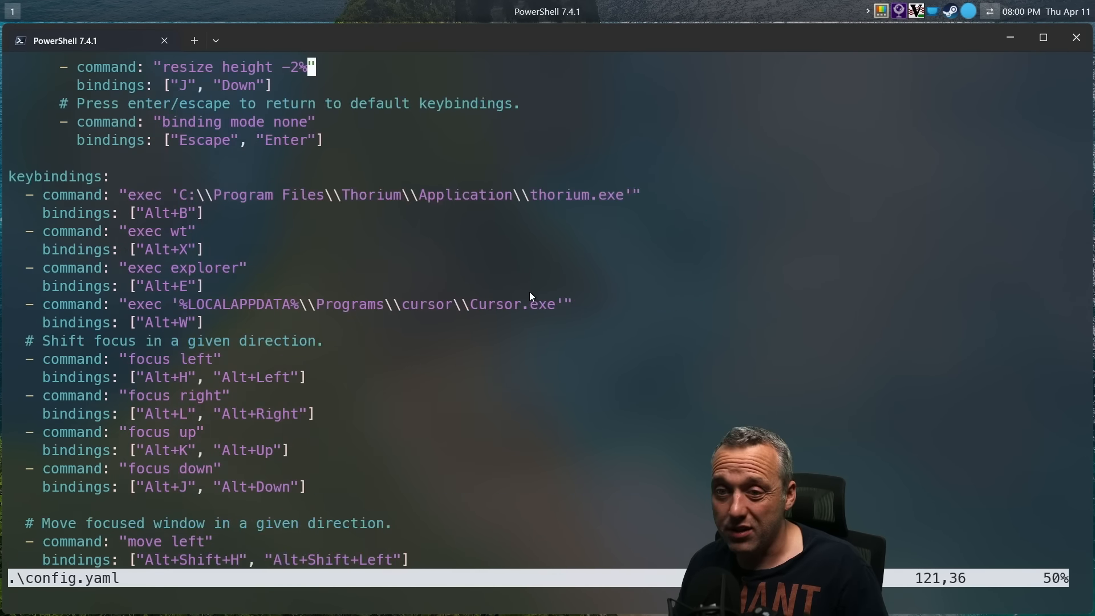
scroll(down, 3)
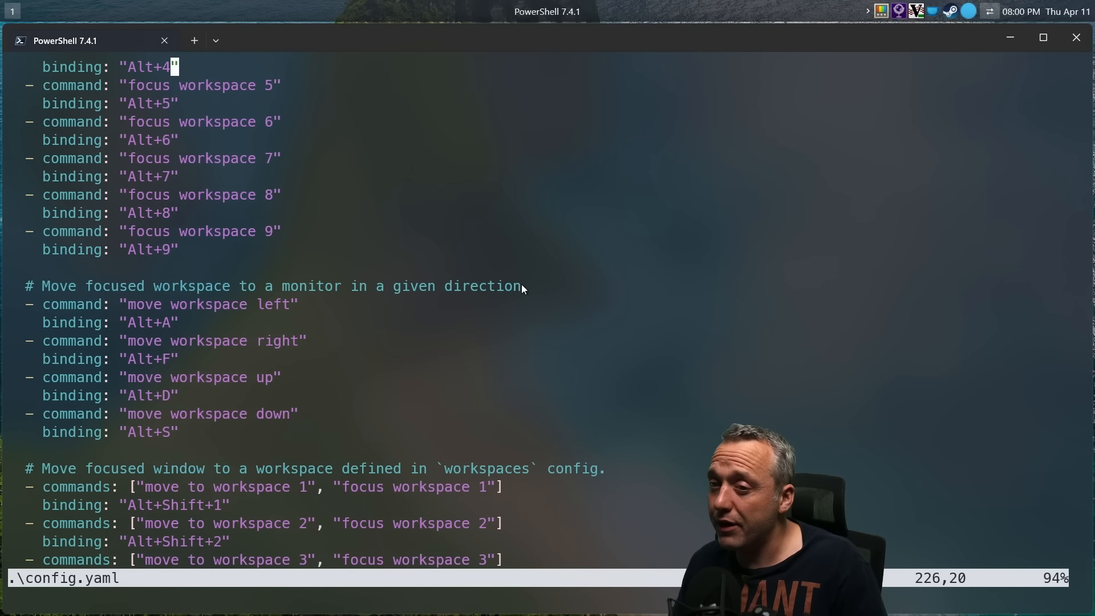
scroll(up, 3)
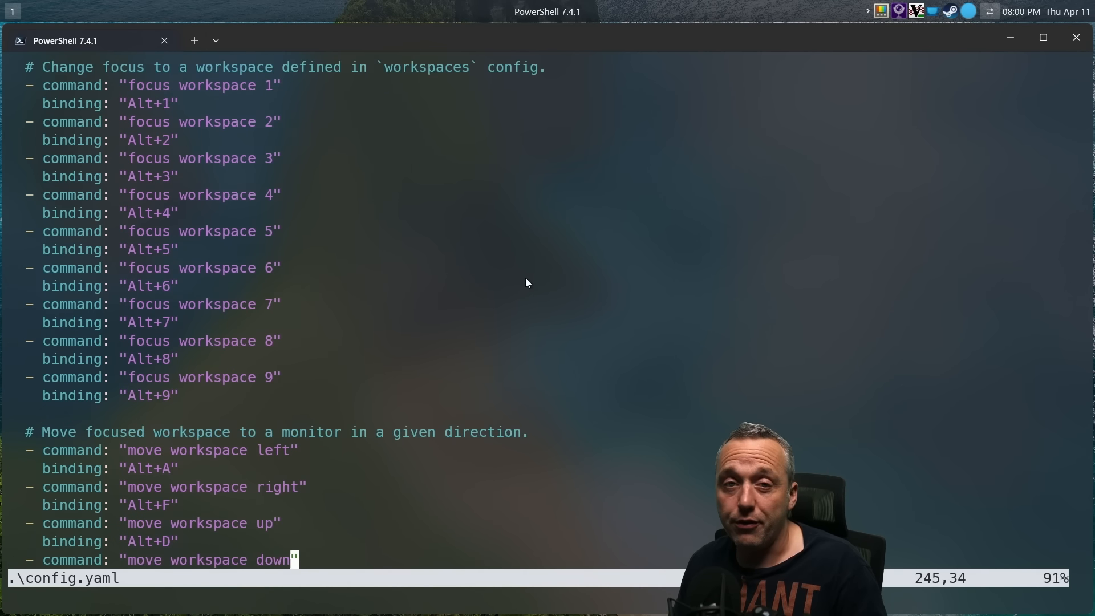
scroll(up, 3)
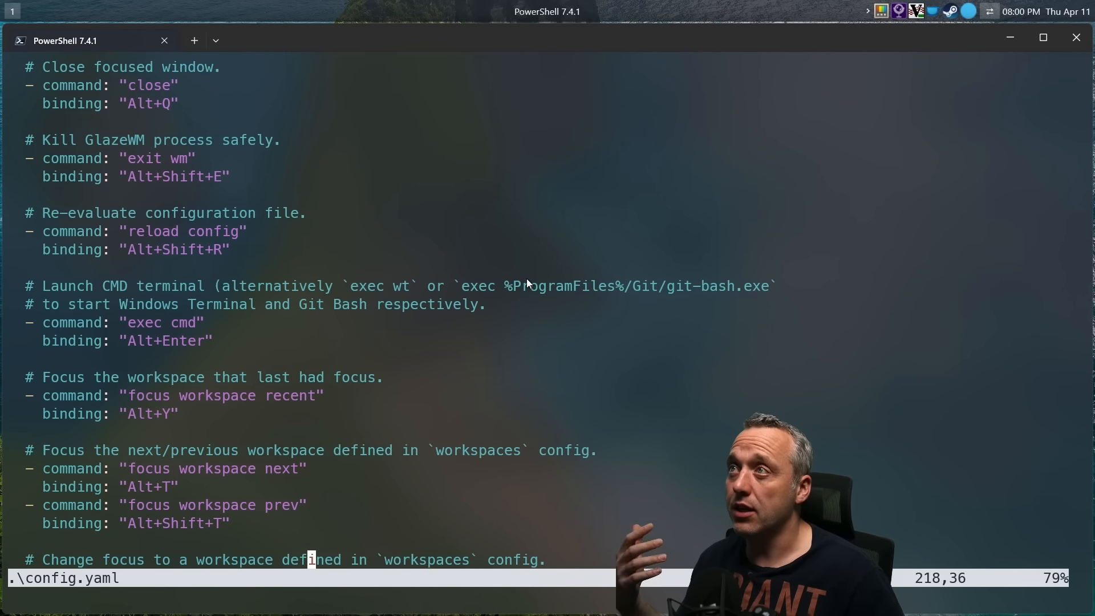
scroll(up, 3)
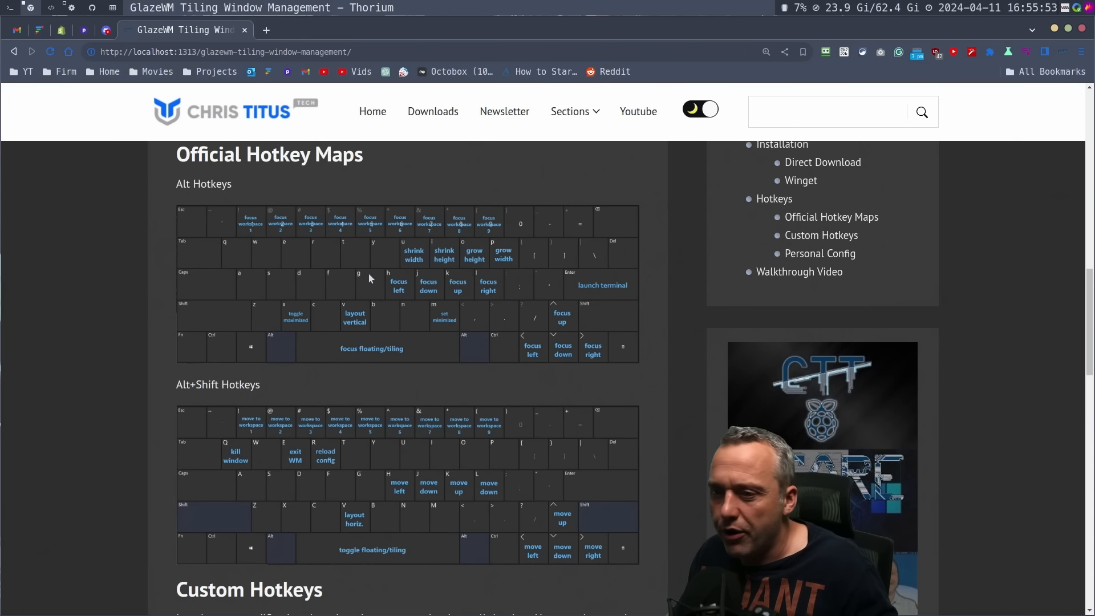
scroll(down, 3)
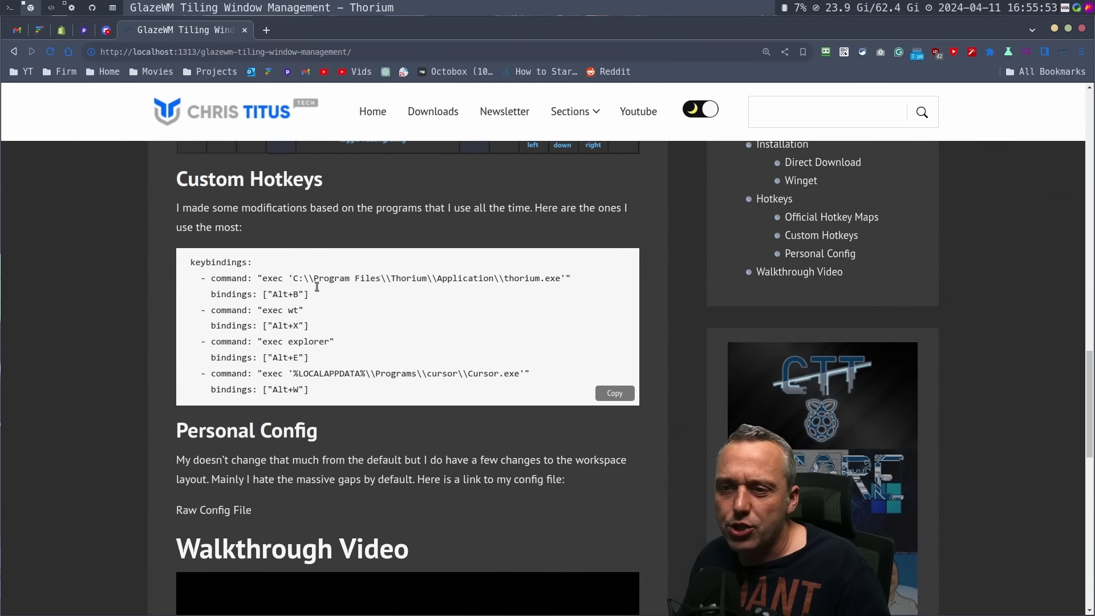
mouse_move(213, 509)
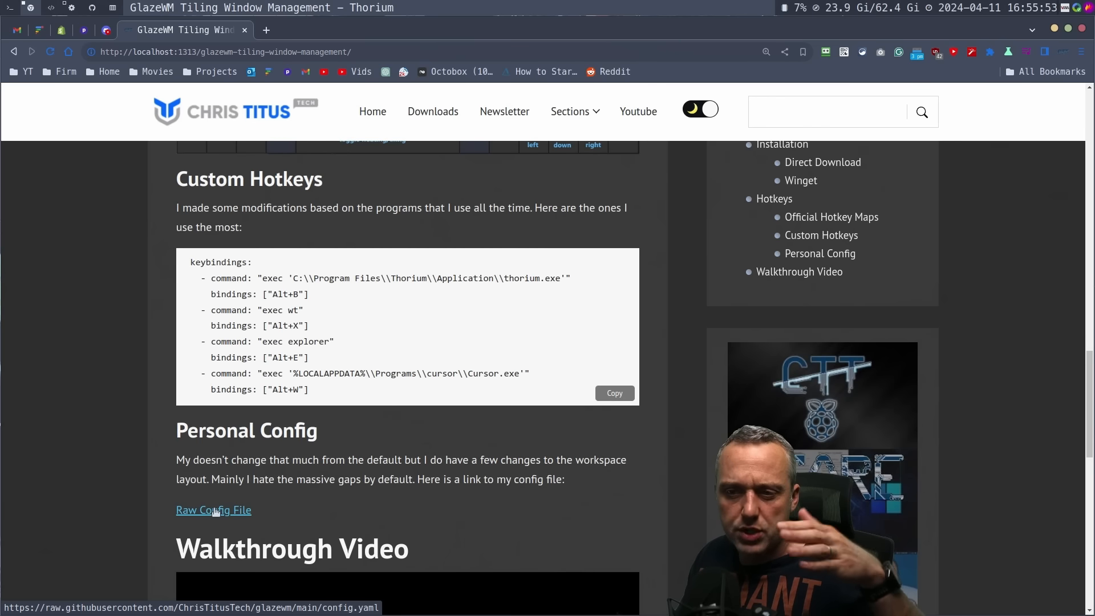
scroll(up, 3)
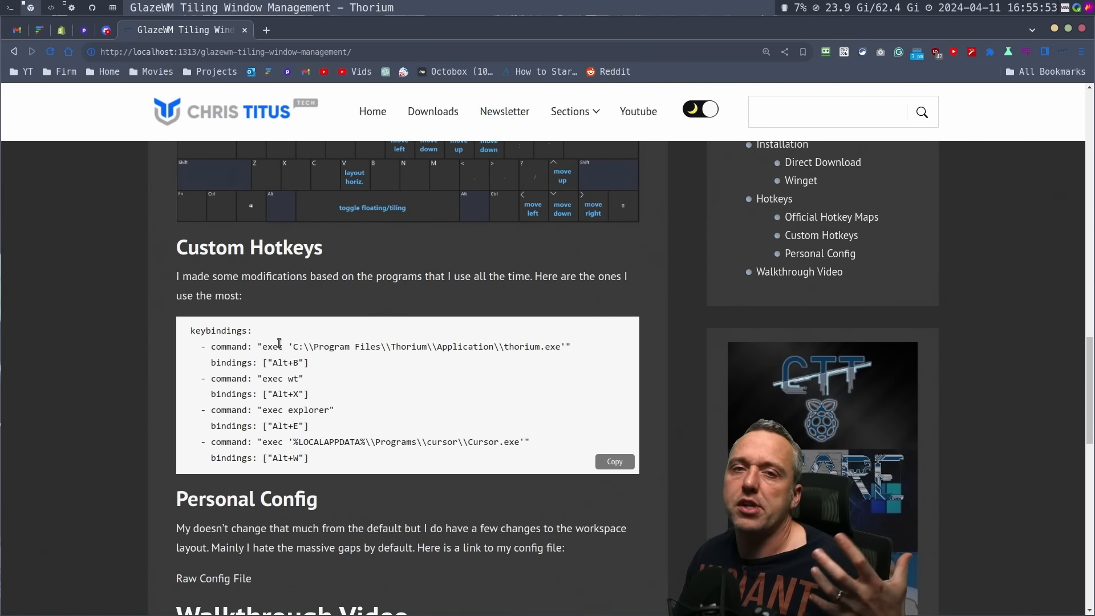
scroll(down, 3)
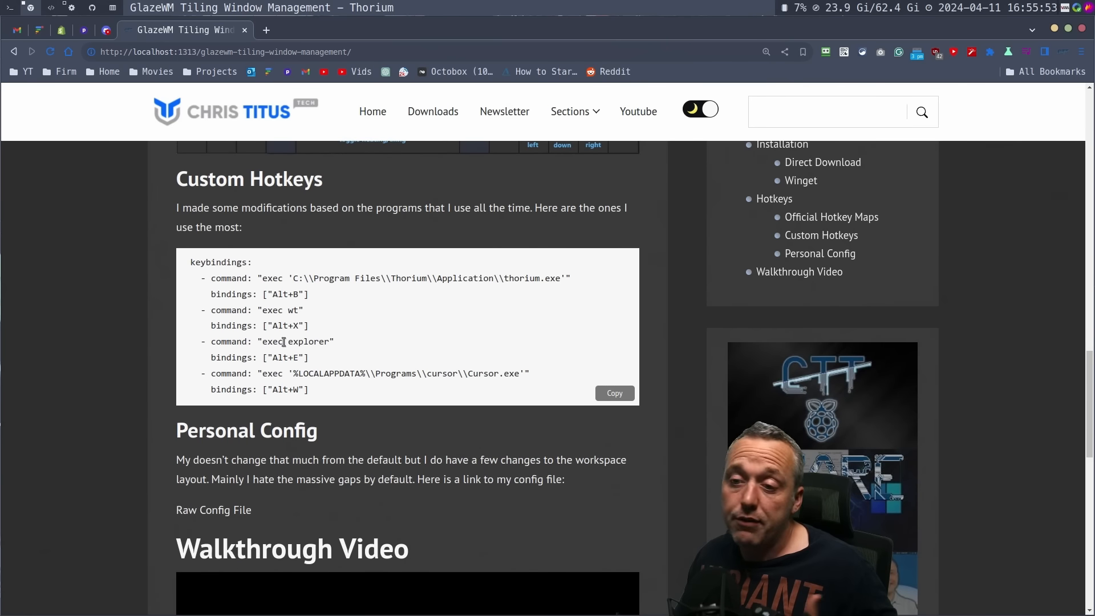